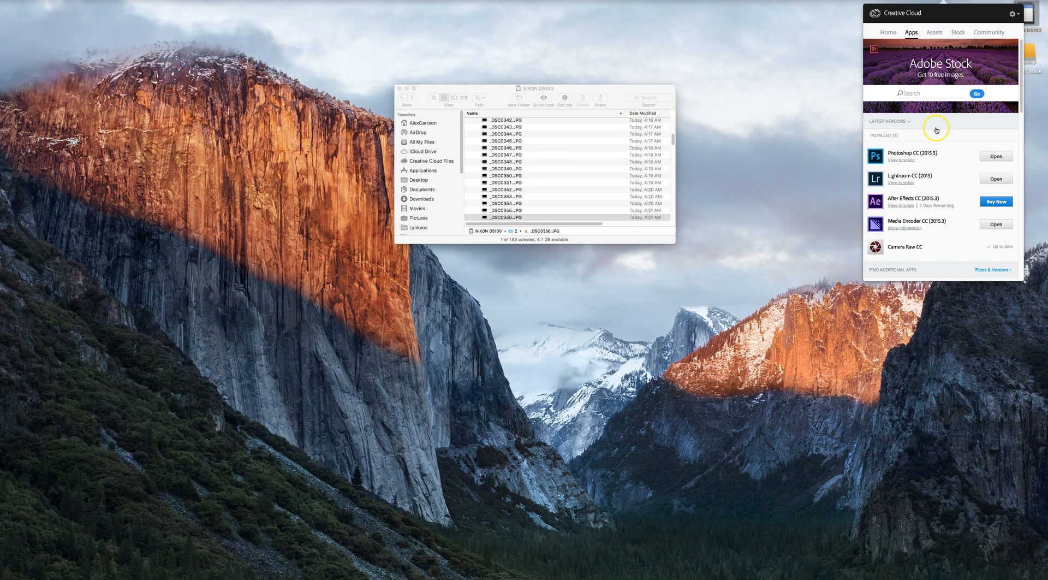
mouse_move(903, 198)
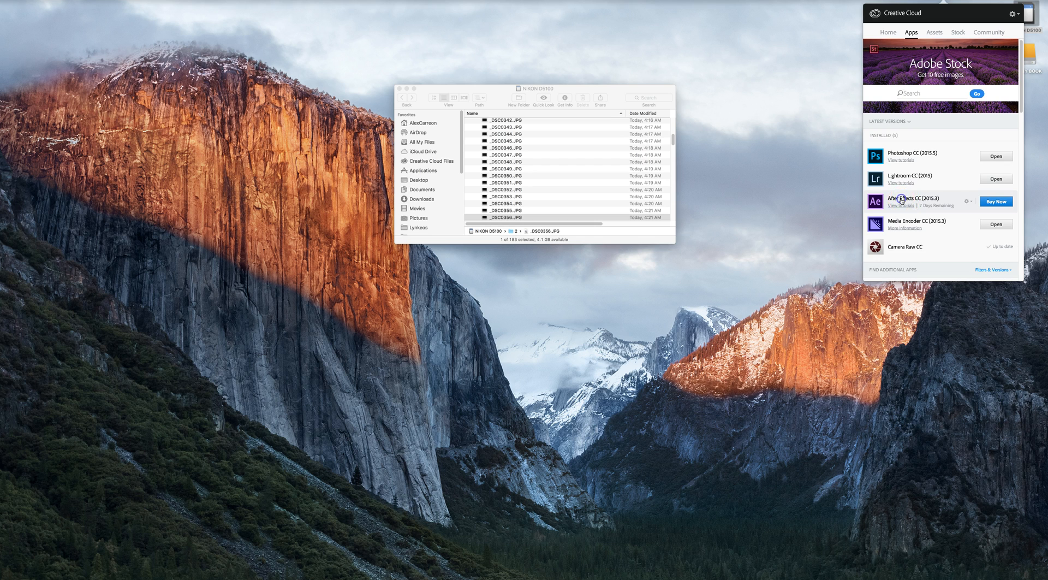
Launch After Effects CC 2015.3 from the Creative Cloud app panel
left_click(913, 198)
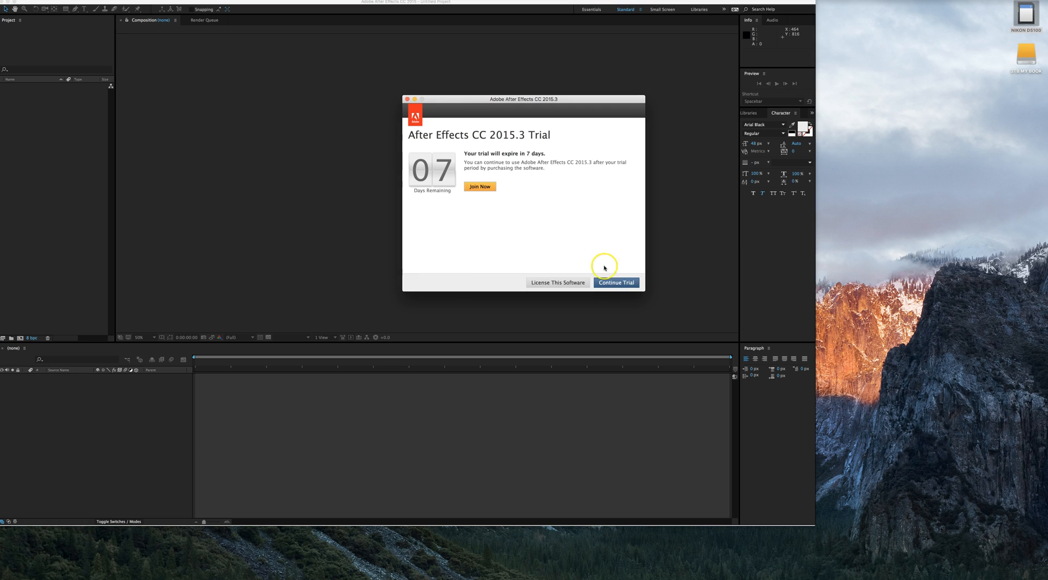
Continue the seven-day trial so After Effects opens with an empty untitled project
left_click(615, 282)
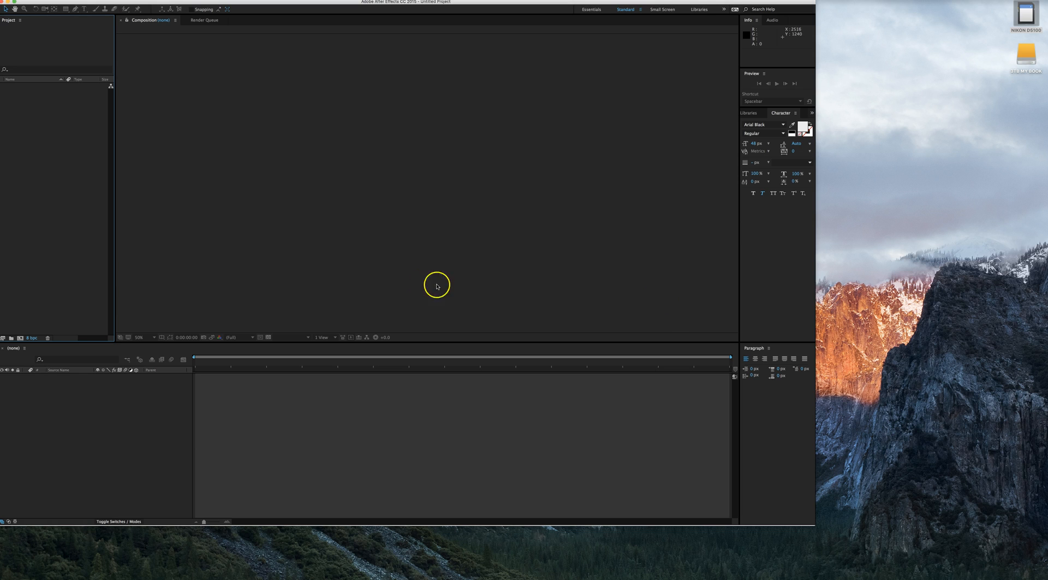
mouse_move(369, 261)
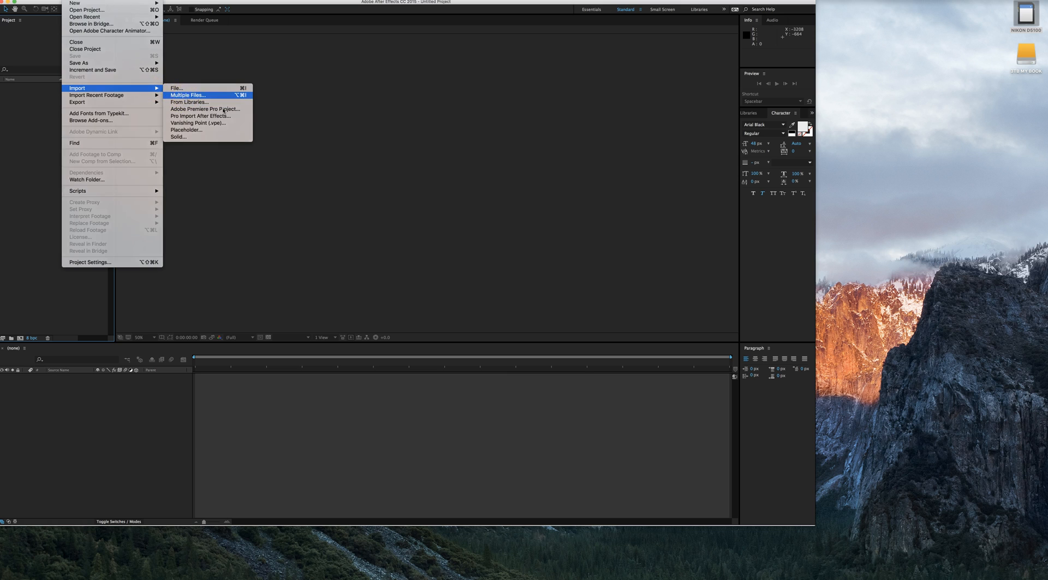
Import all JPG night-sky photos from folder 2 on the camera card via Multiple Files
left_click(187, 94)
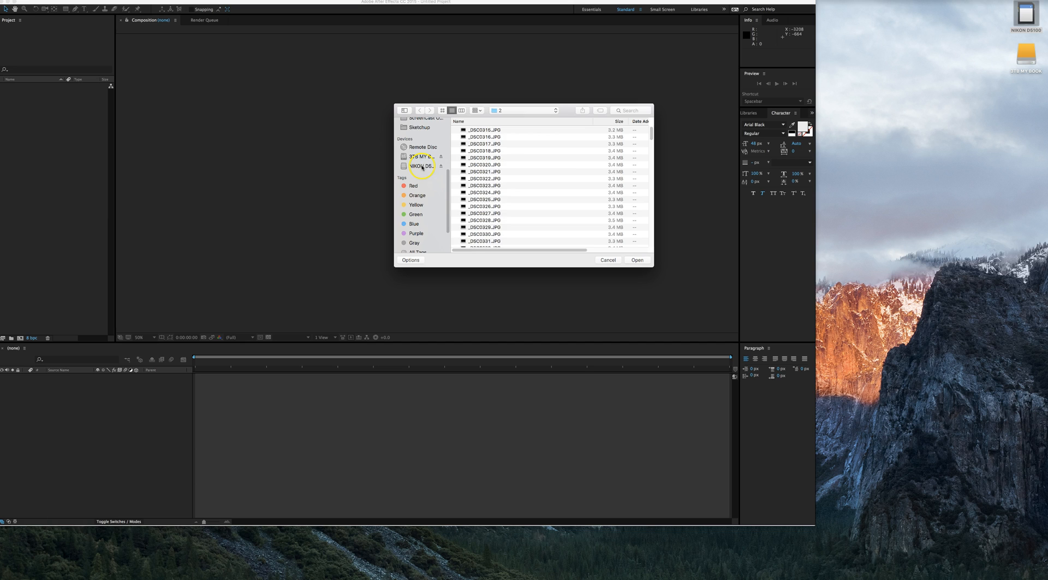
left_click(421, 165)
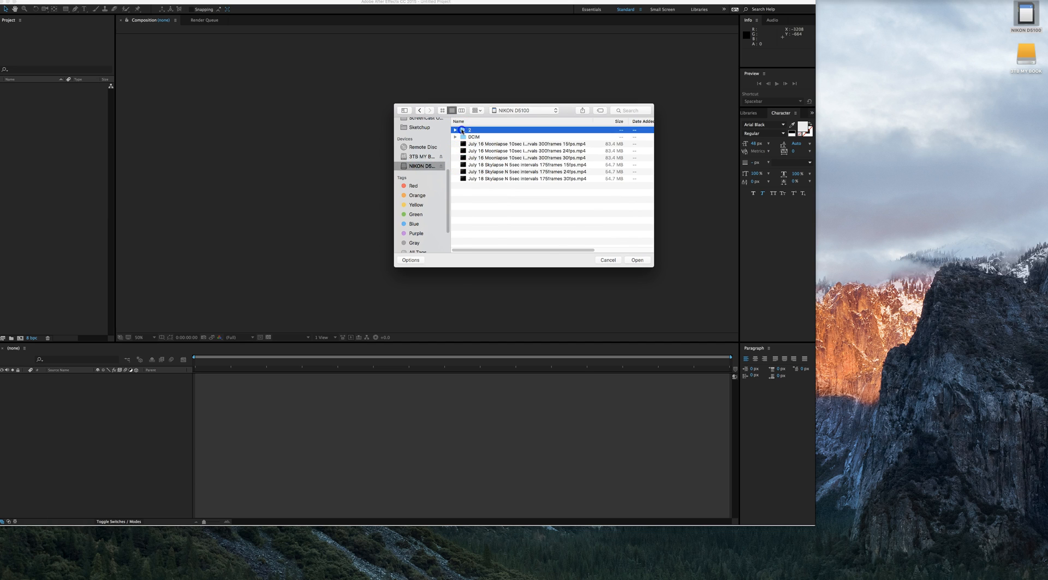
double_click(471, 128)
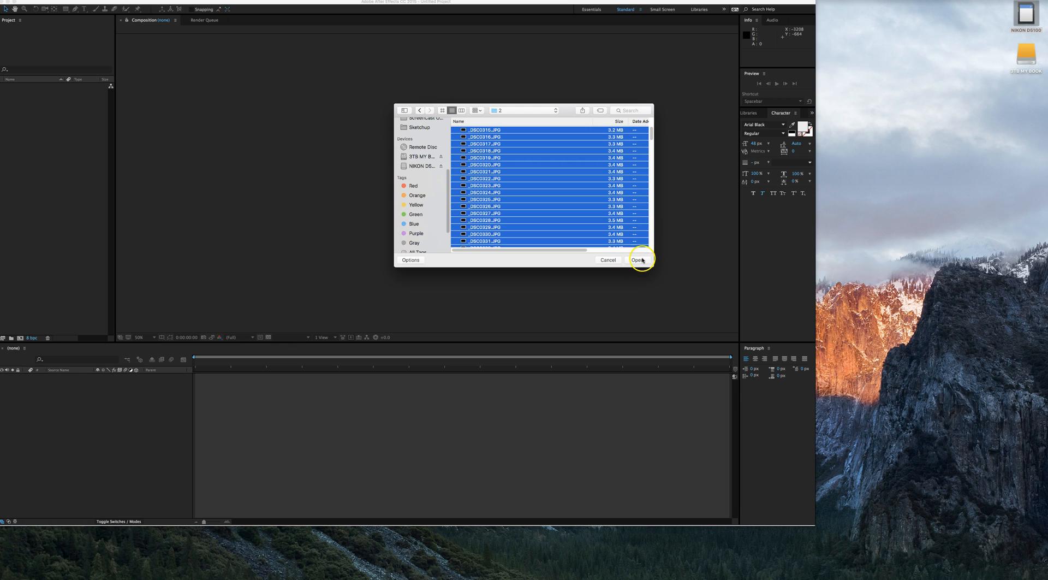
left_click(639, 260)
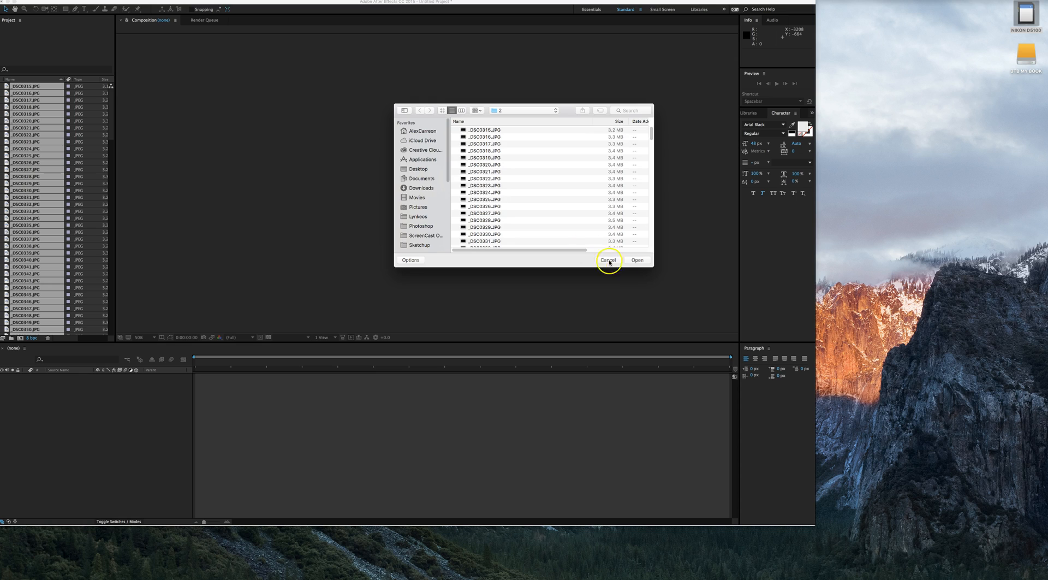
left_click(608, 260)
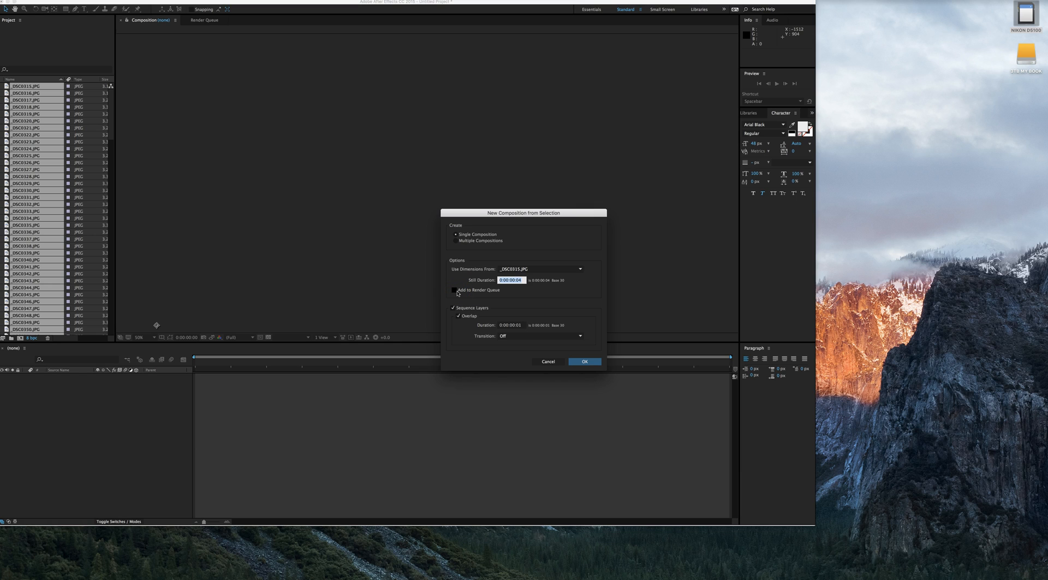
mouse_move(460, 292)
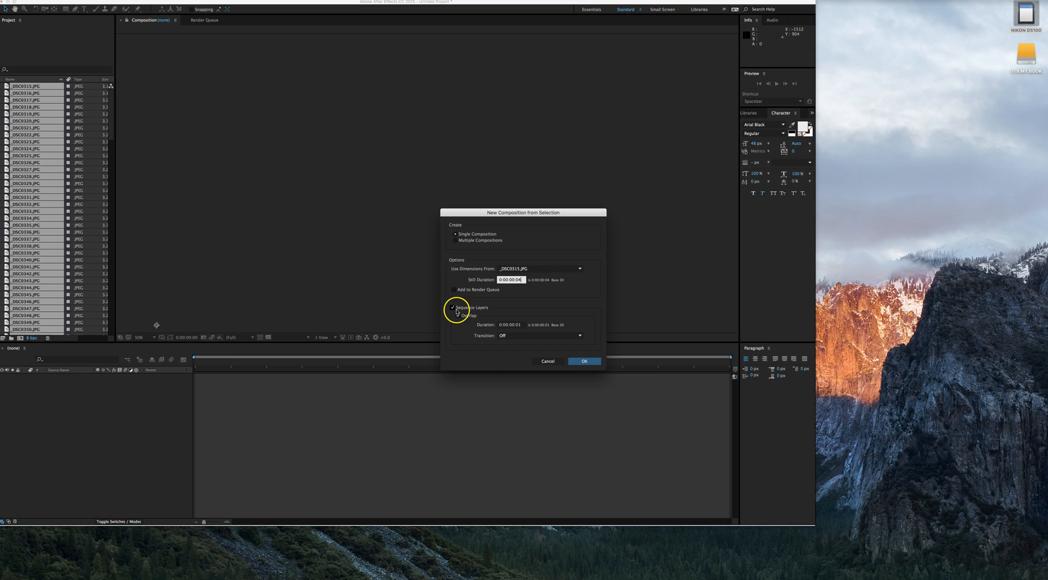
Create a single composition with Sequence Layers on, overlap duration set and Transition Off
left_click(452, 308)
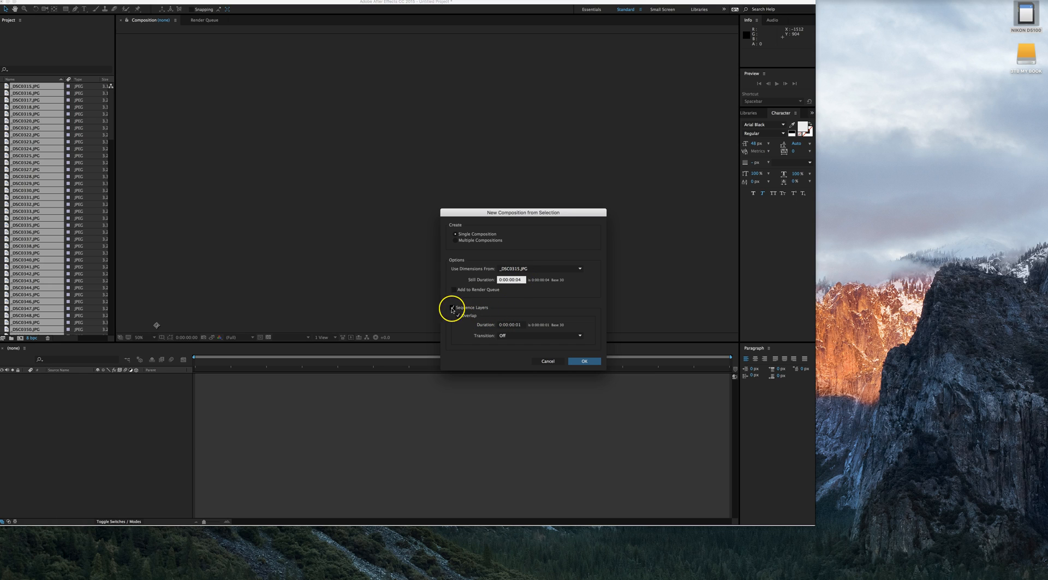
left_click(453, 307)
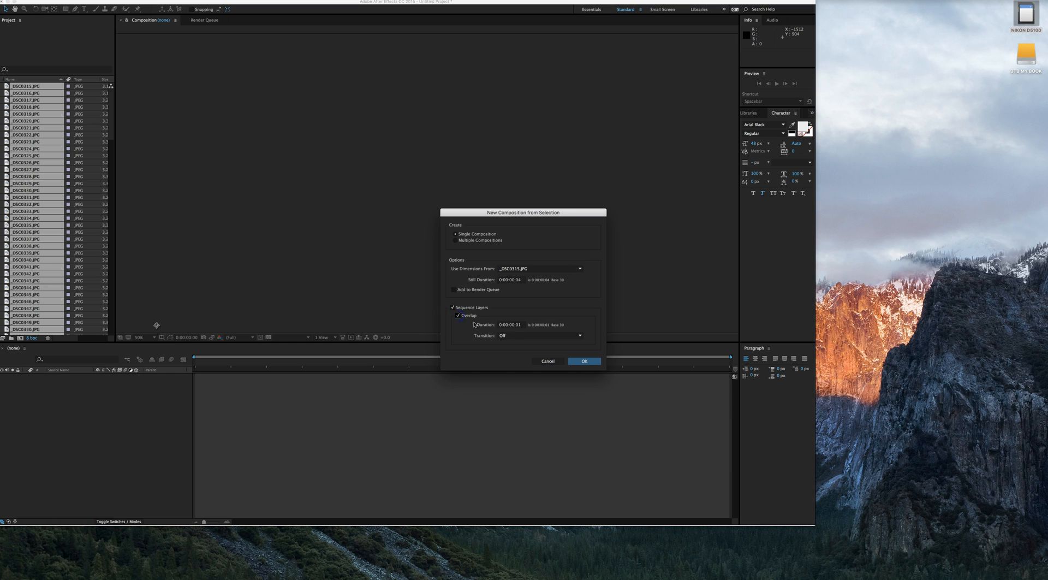
left_click(540, 336)
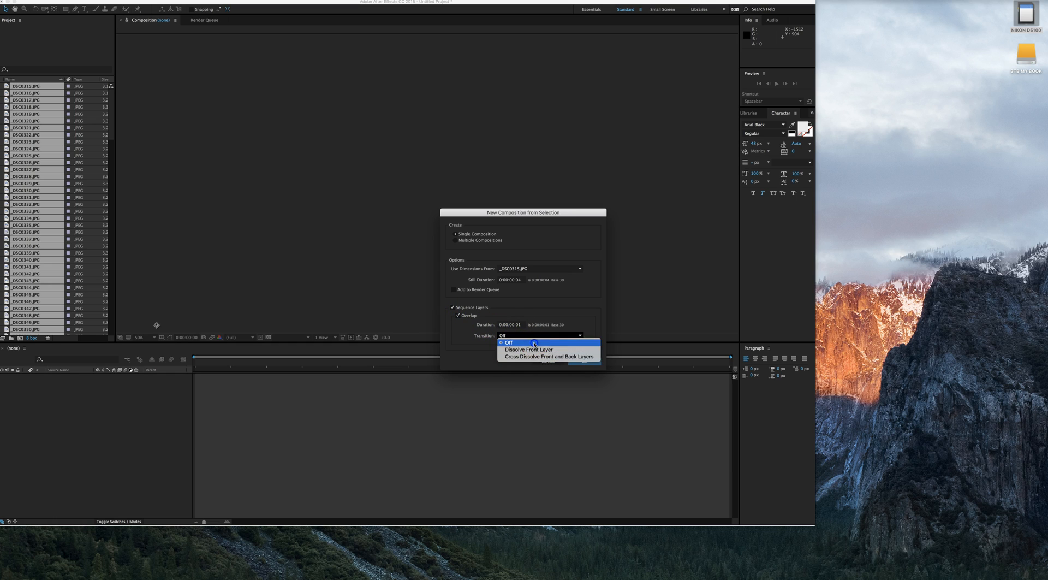
left_click(508, 342)
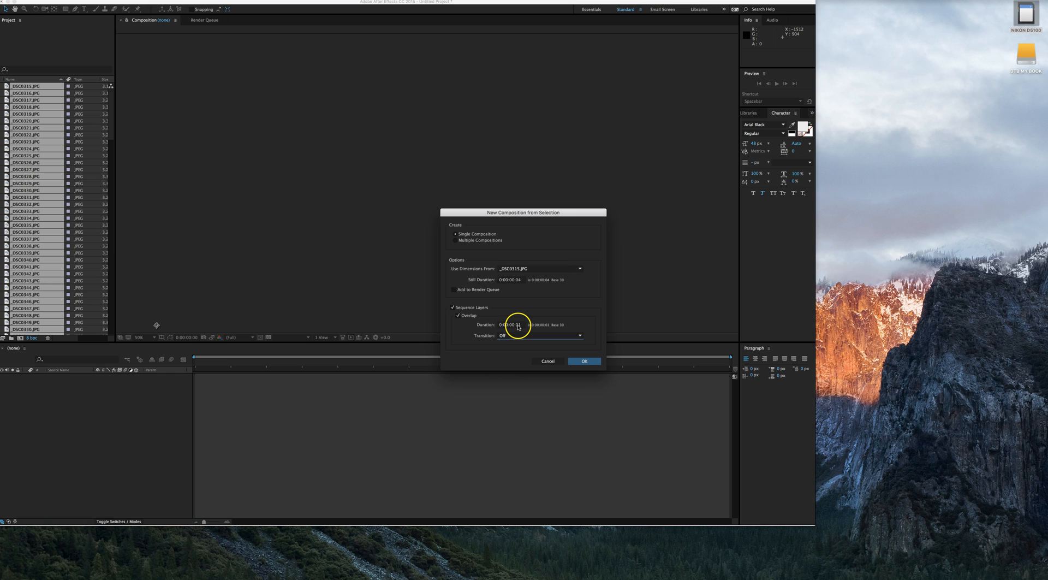
left_click(511, 324)
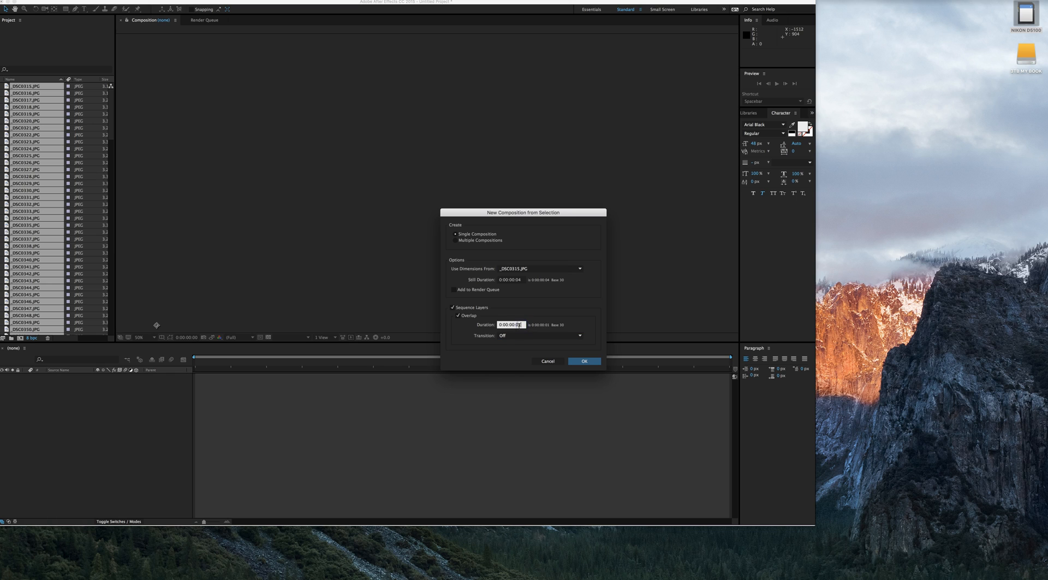
left_click(510, 324)
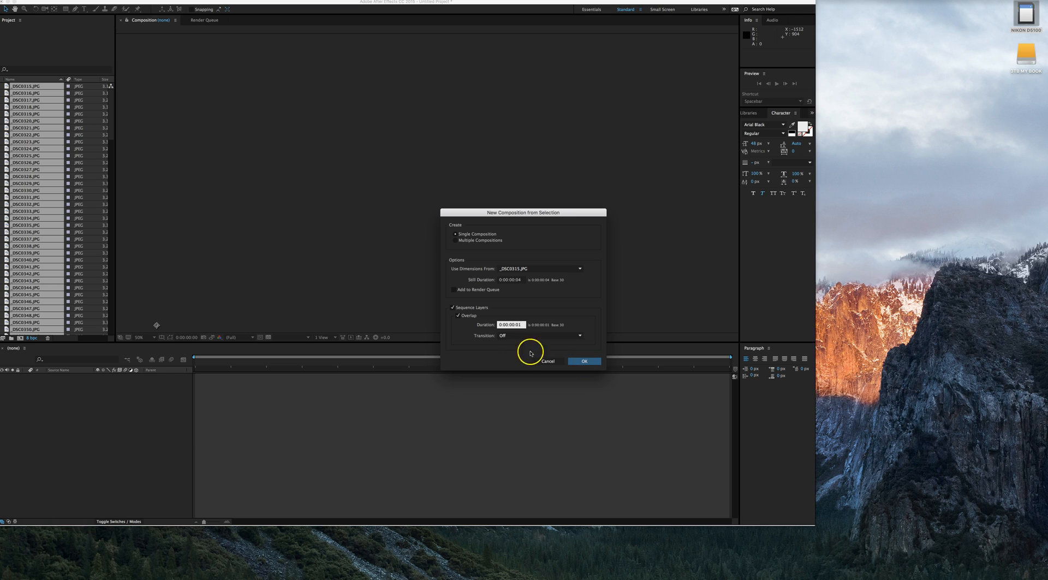
left_click(511, 324)
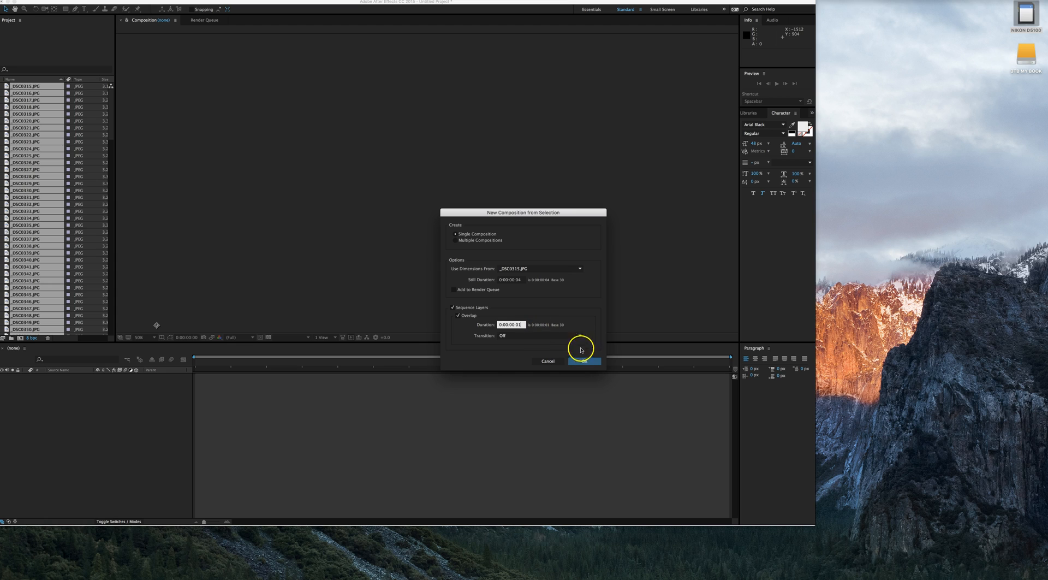
left_click(583, 361)
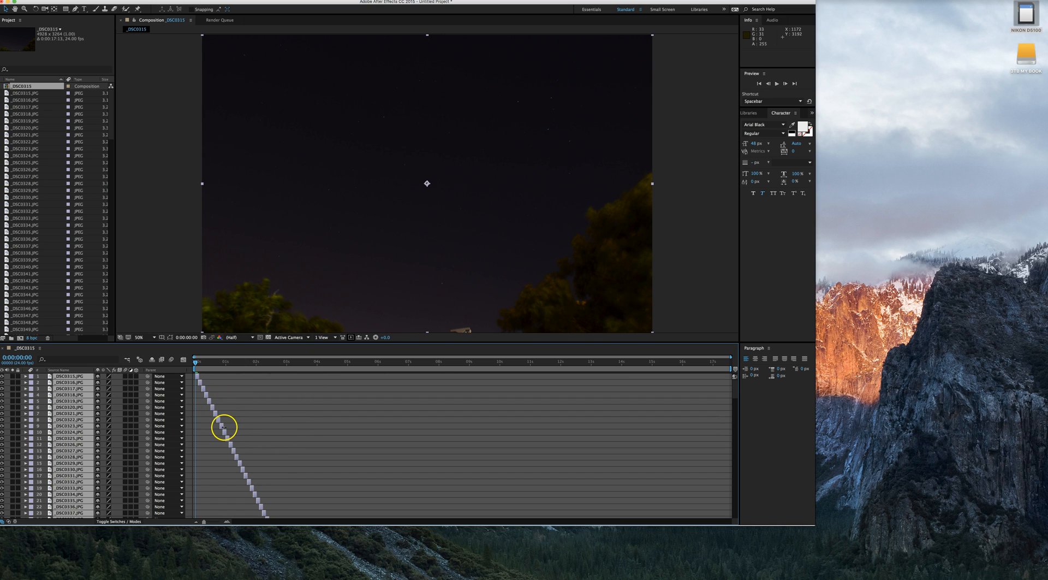
mouse_move(214, 394)
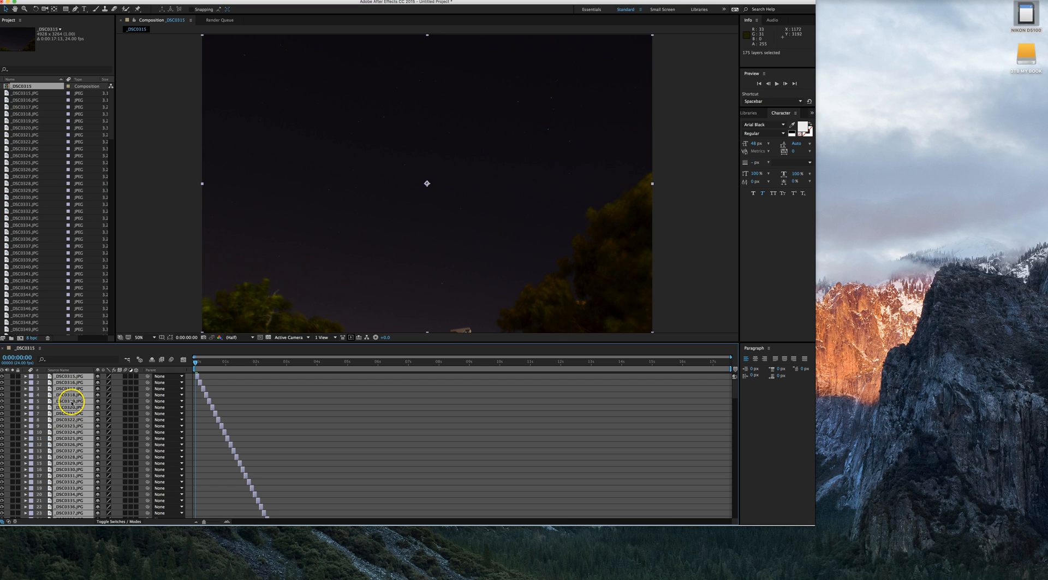
Select every photo layer and give them the Lighten blending mode
left_click(67, 401)
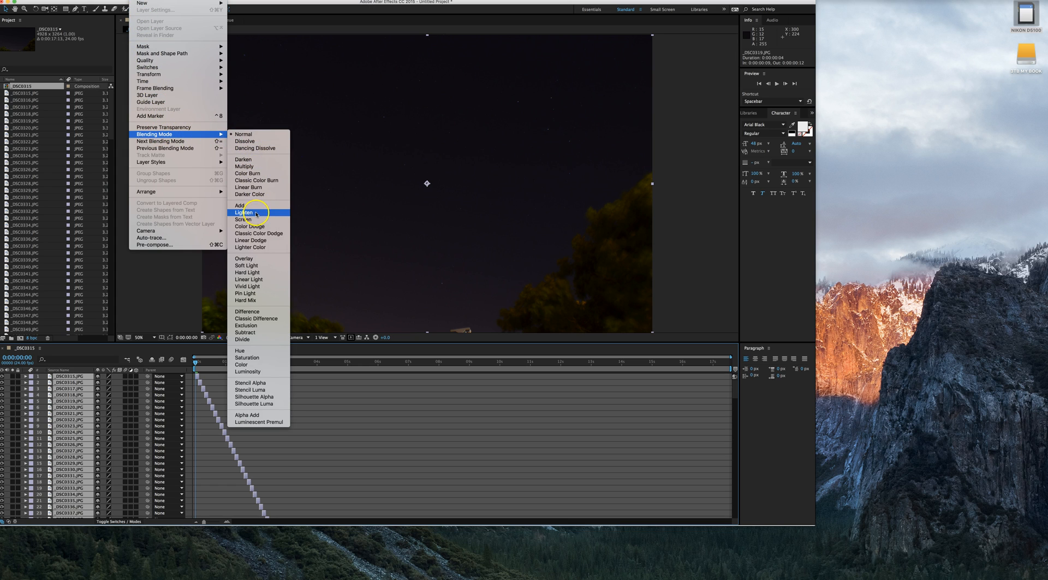
left_click(245, 212)
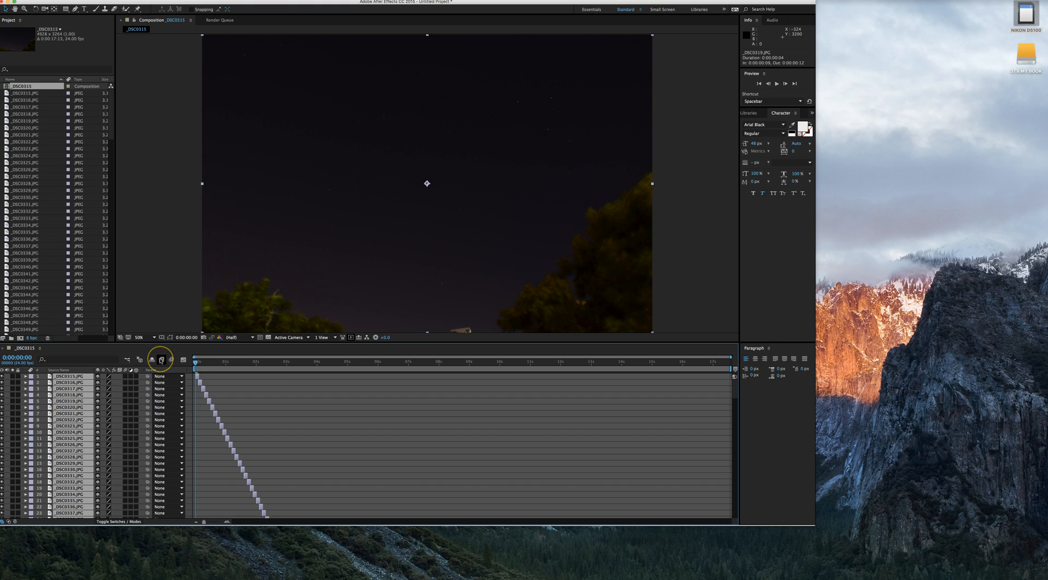
mouse_move(161, 359)
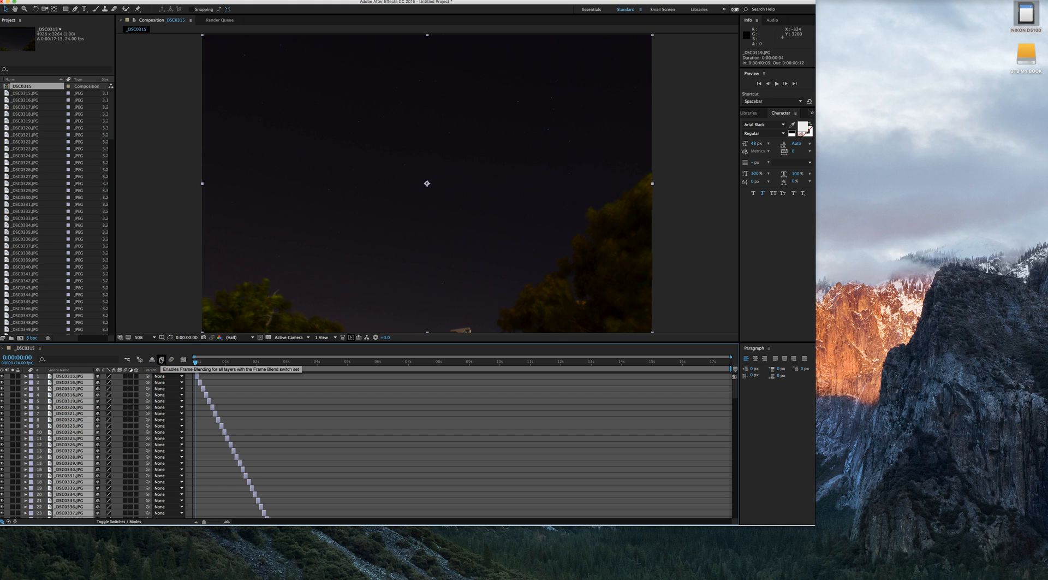
left_click(160, 360)
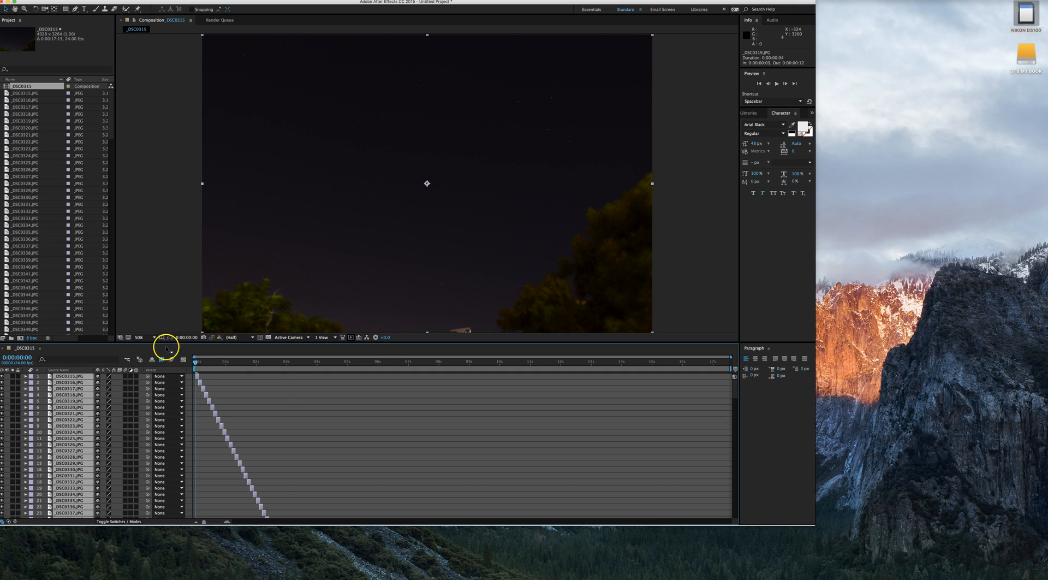
mouse_move(219, 382)
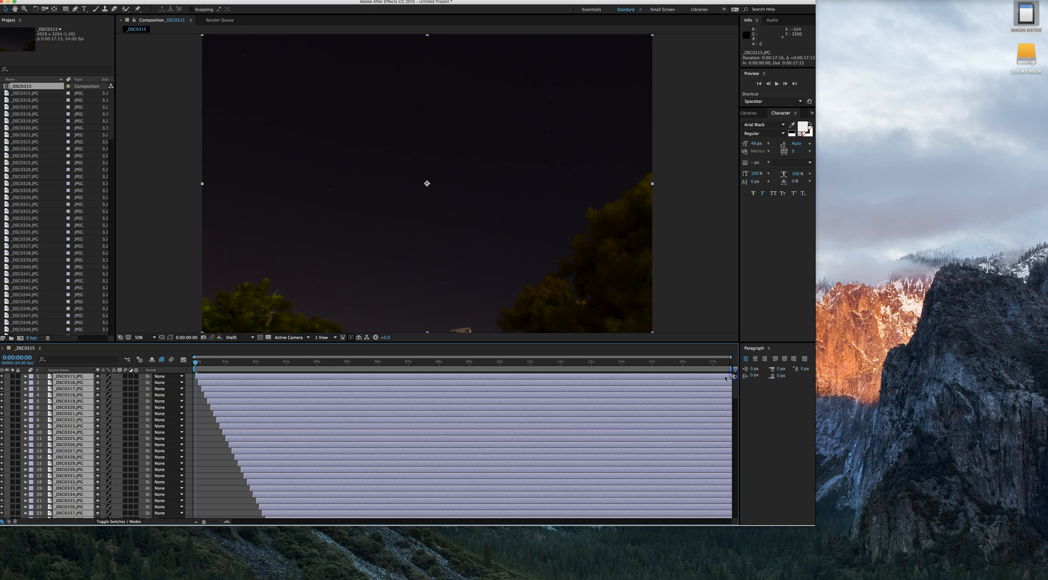
mouse_move(211, 433)
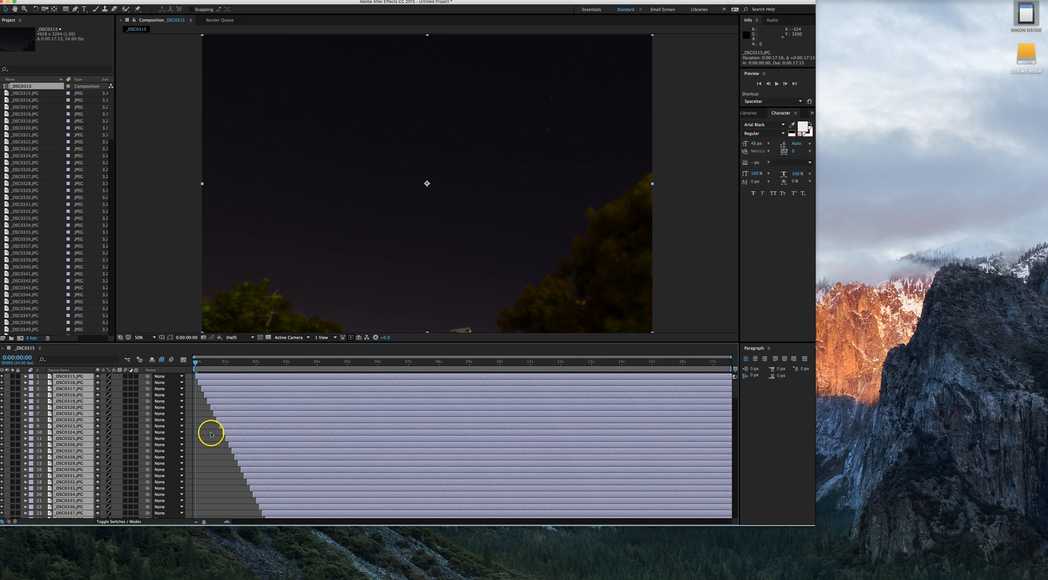
mouse_move(241, 368)
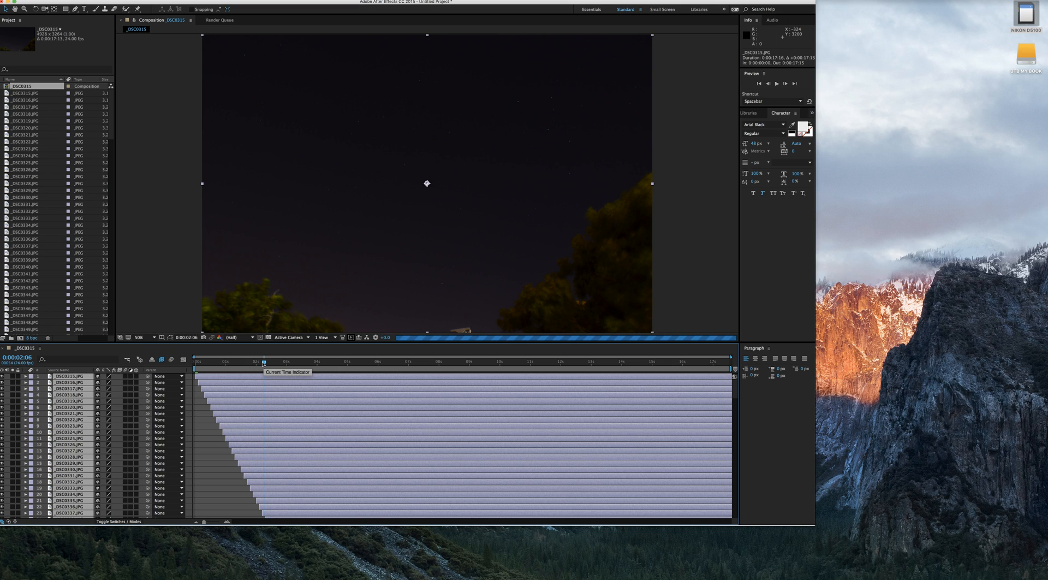
Scrub the timeline to the end watching trails form, then toggle the time readout style
left_click_drag(263, 361, 494, 362)
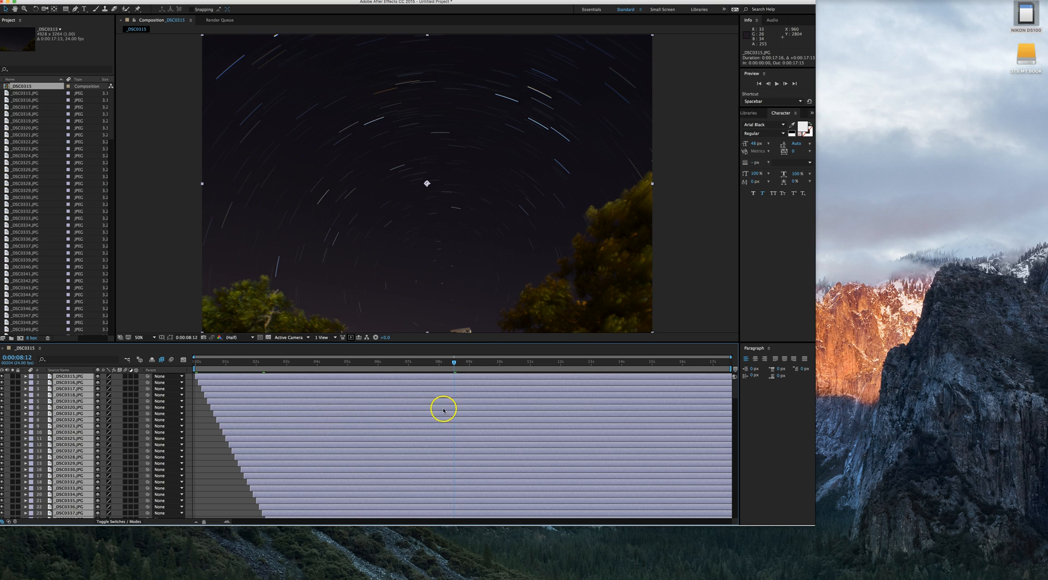
mouse_move(470, 336)
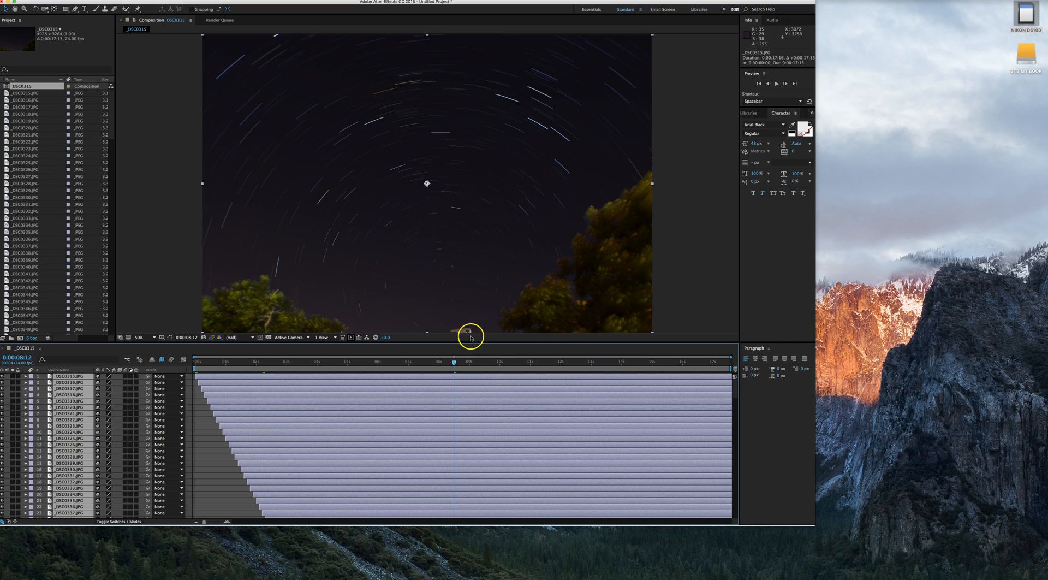
mouse_move(727, 366)
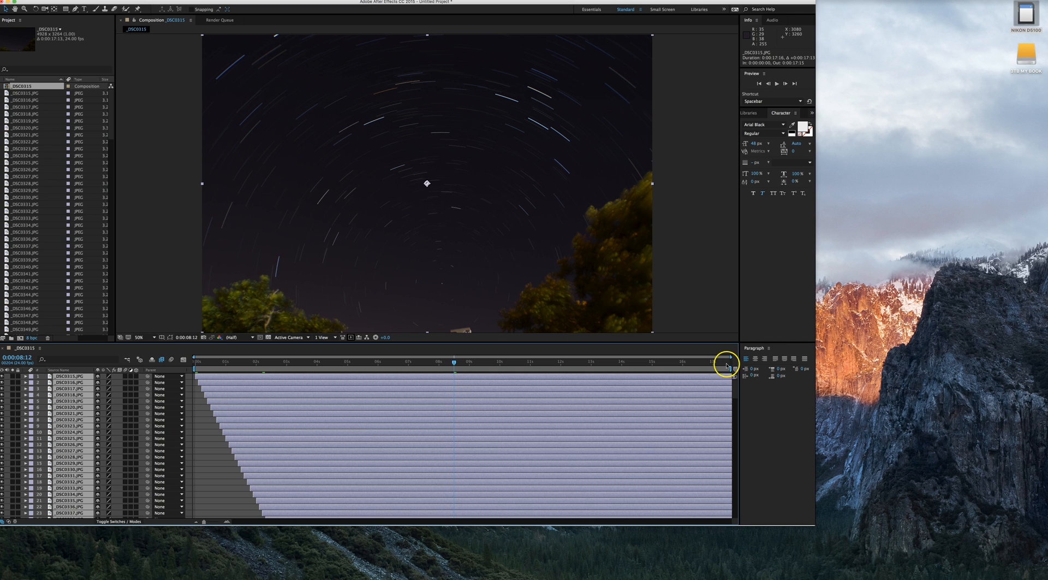
left_click(727, 364)
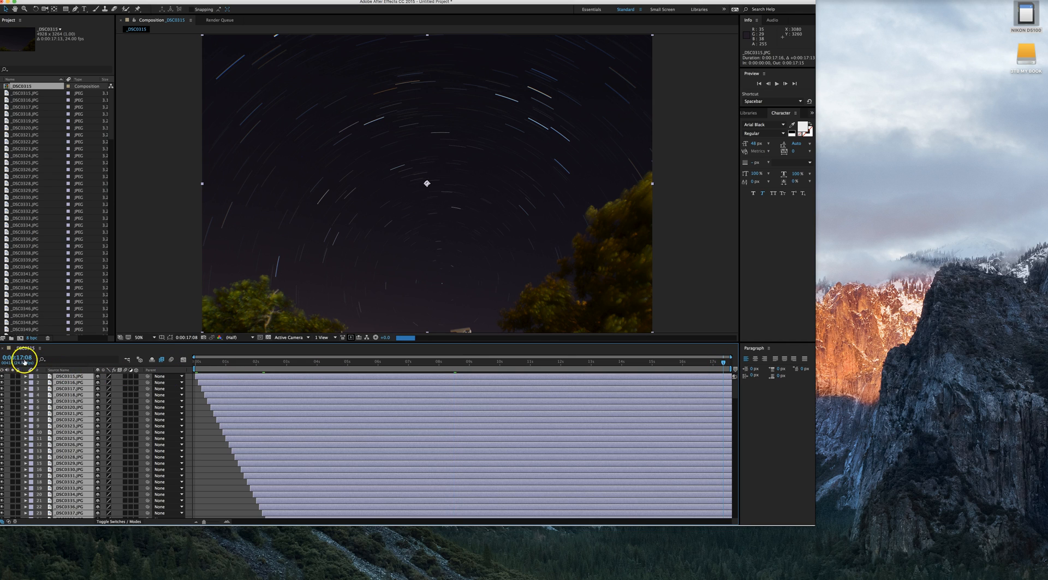
mouse_move(25, 362)
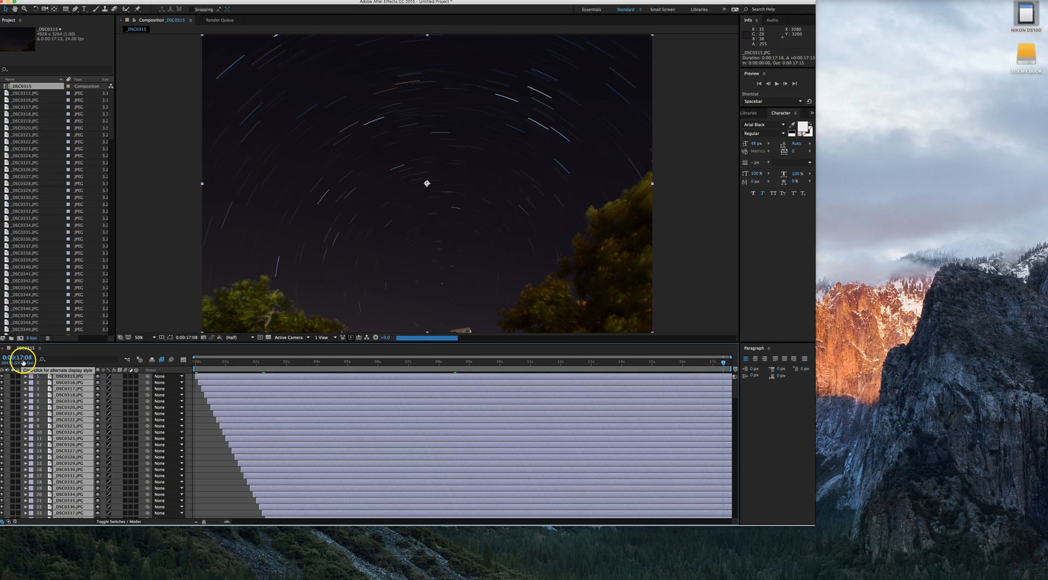
left_click(20, 358)
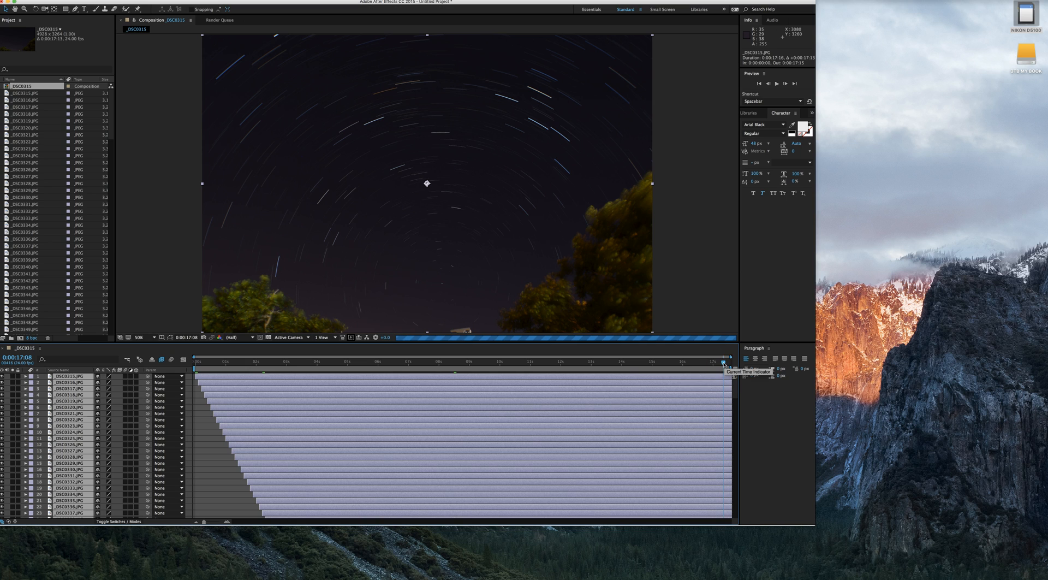
mouse_move(601, 398)
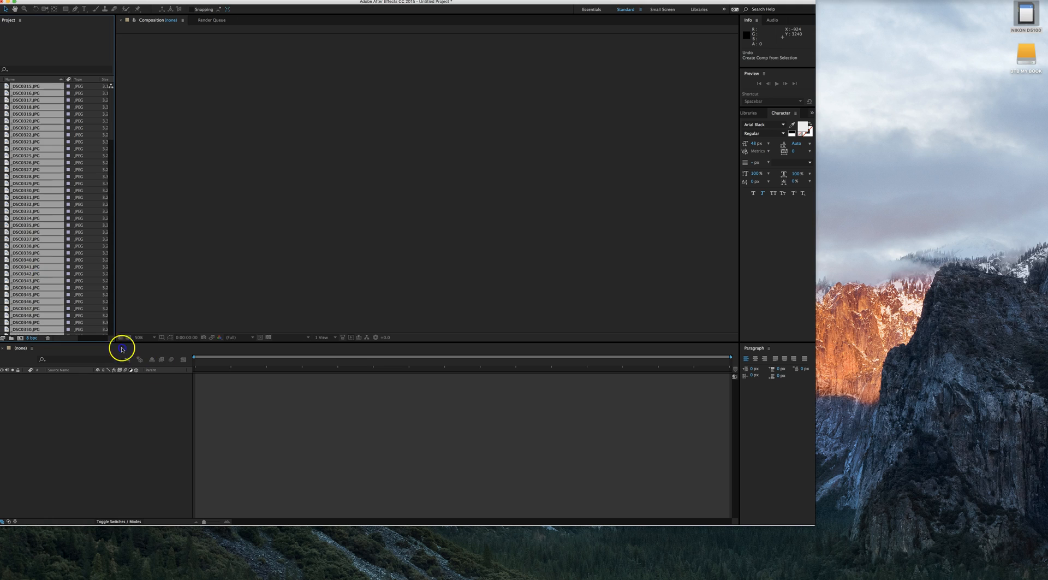
Make a new composition from the selected JPGs with sequenced layers and open it in the timeline
left_click(121, 348)
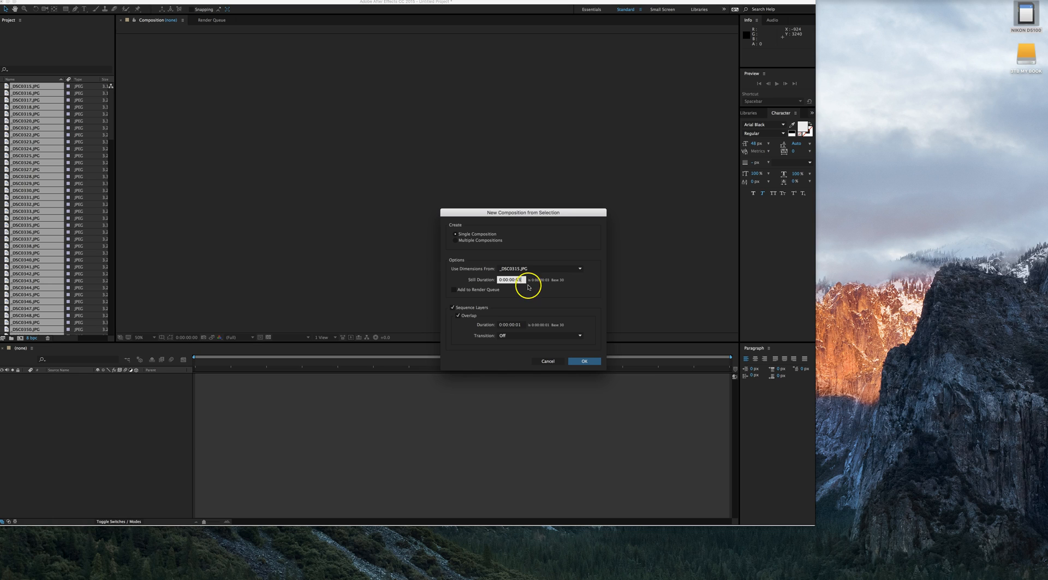
left_click(583, 361)
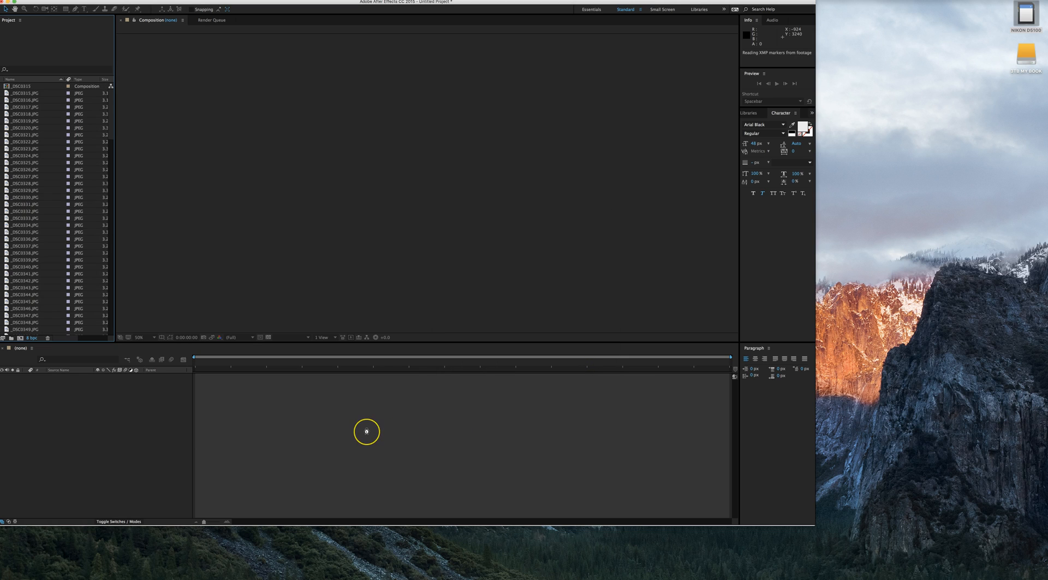
left_click(23, 85)
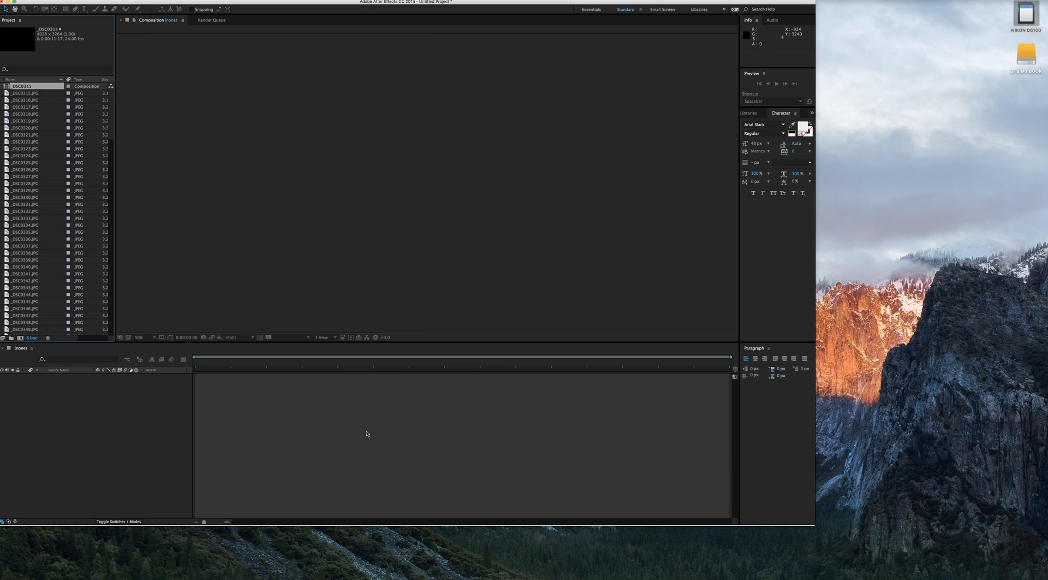
double_click(23, 85)
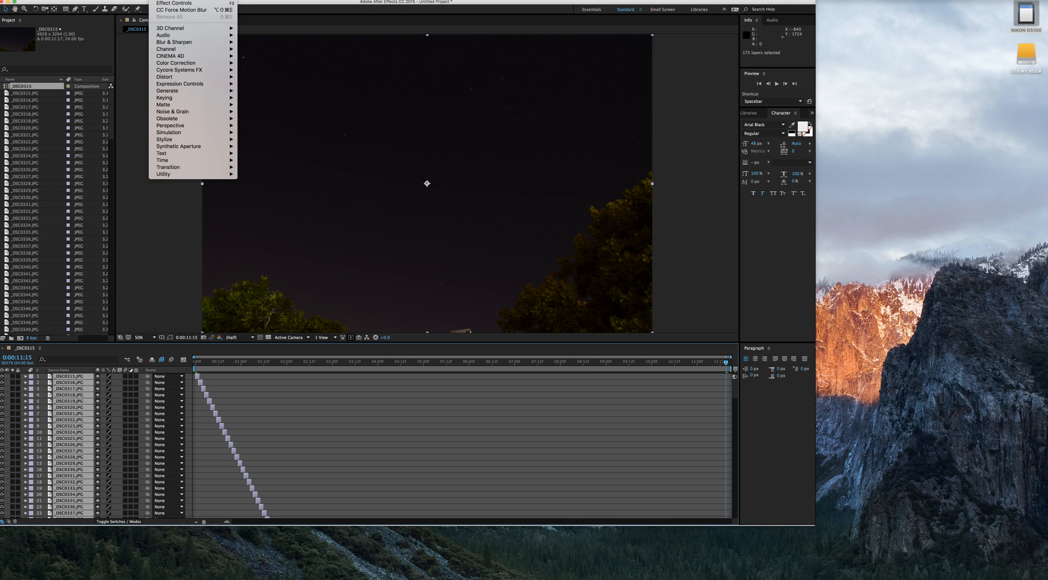
mouse_move(154, 134)
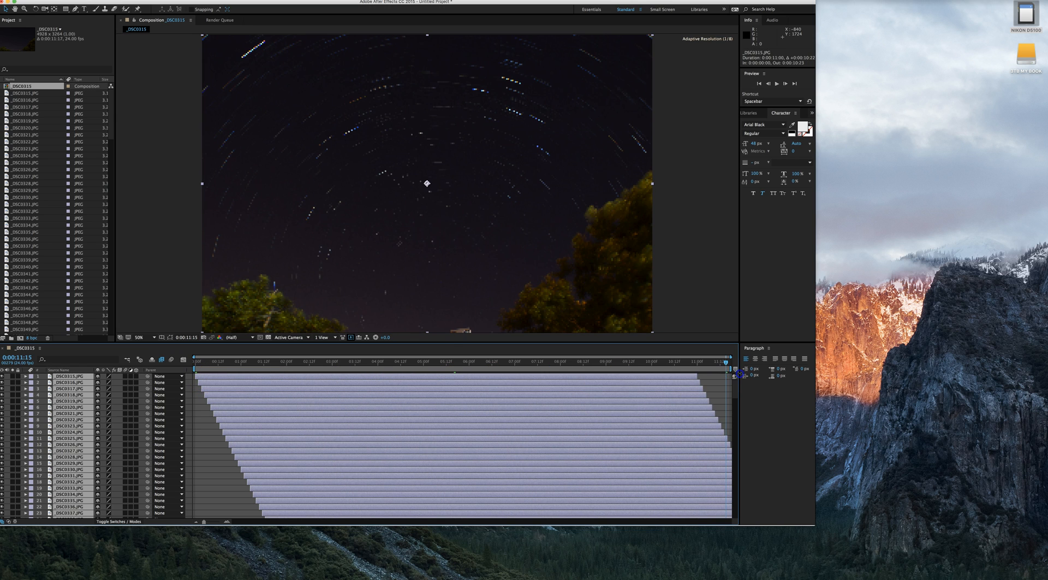
Return to the composition start and scrub forward to watch the extended layers build full trails
left_click(385, 361)
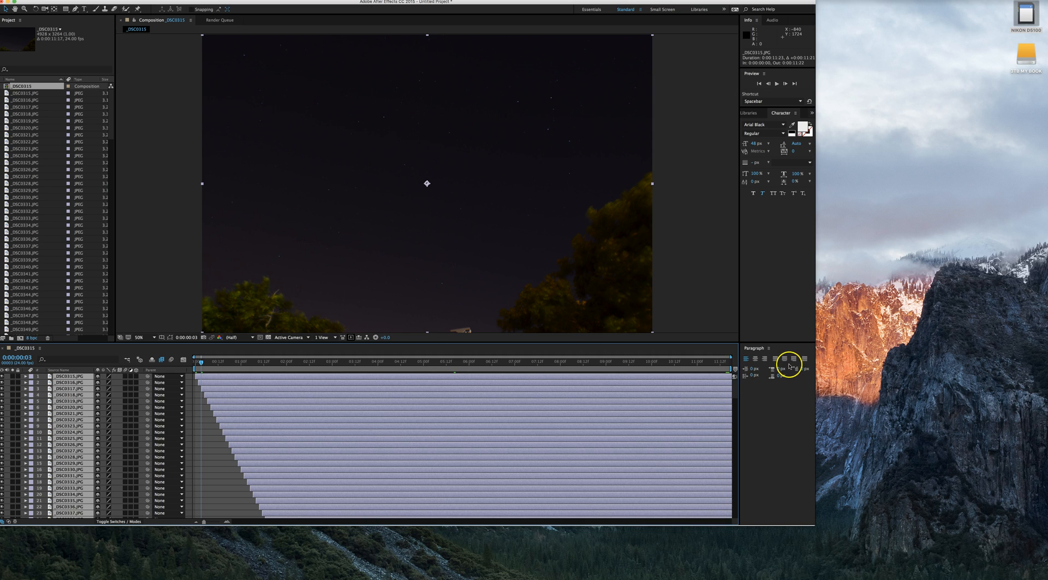
left_click_drag(199, 361, 719, 361)
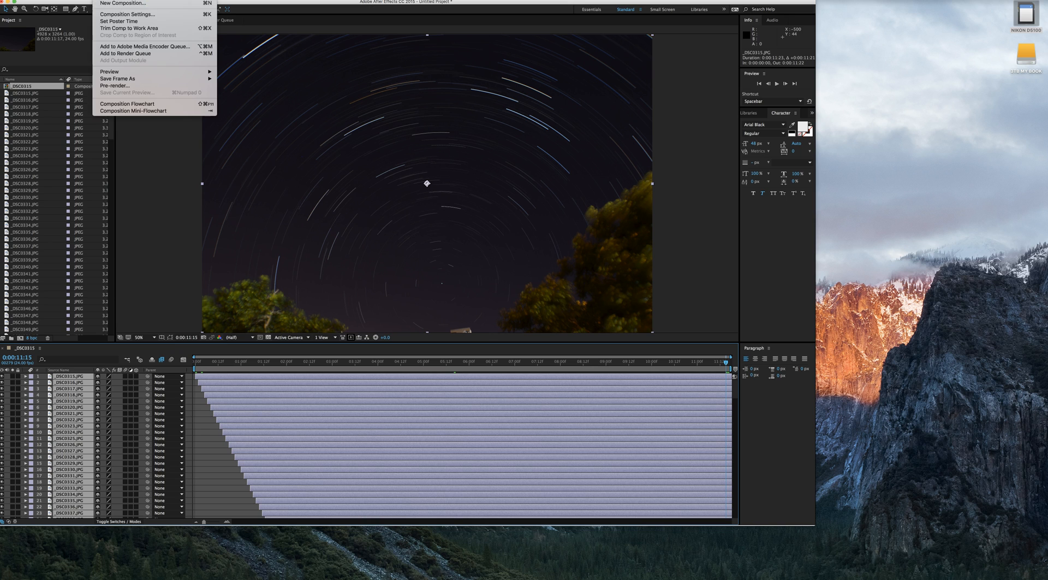
mouse_move(123, 4)
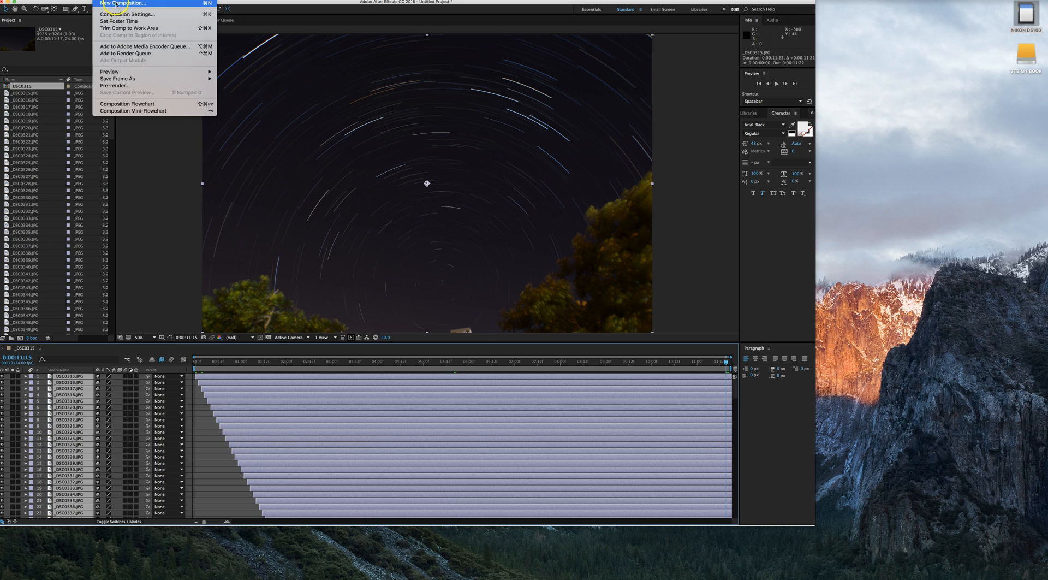
mouse_move(124, 53)
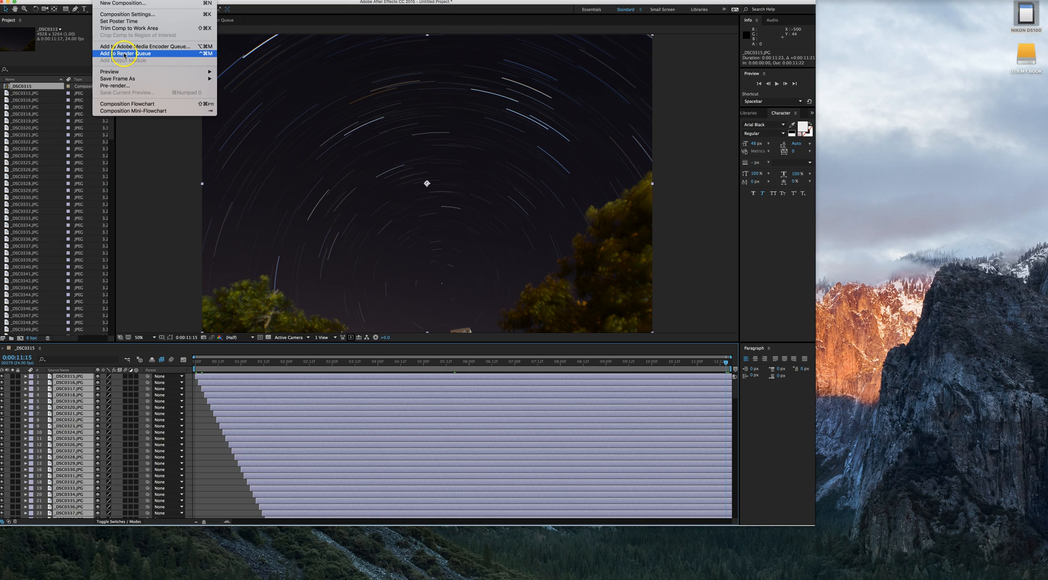
mouse_move(145, 46)
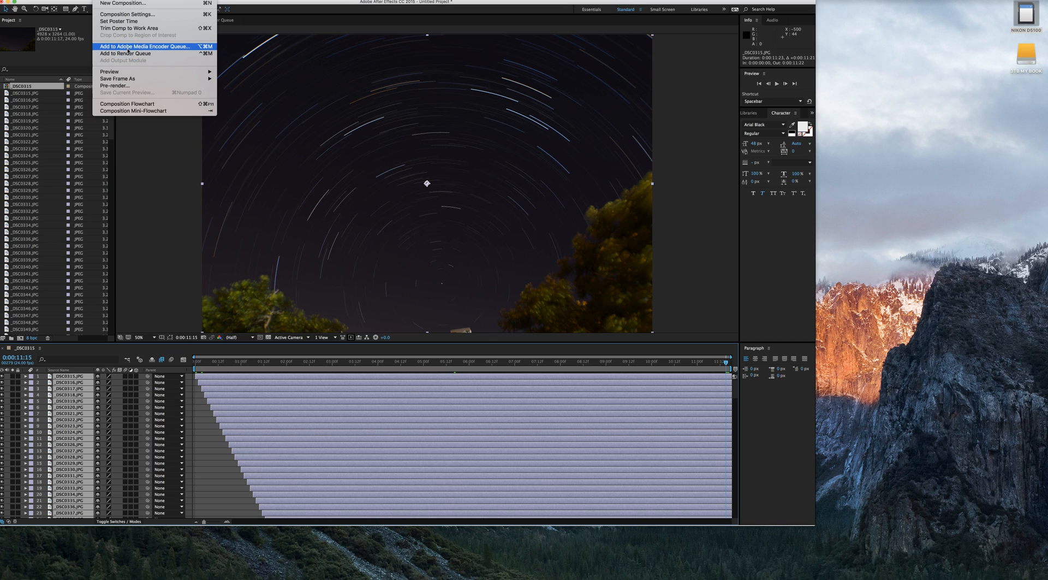
mouse_move(124, 54)
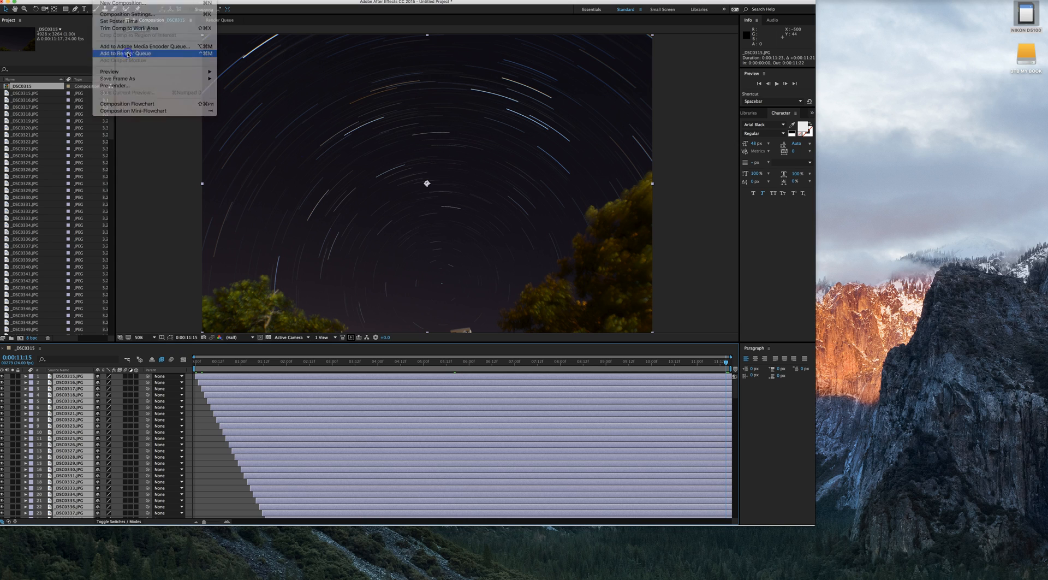
Add the star-trail composition to the Render Queue
left_click(126, 52)
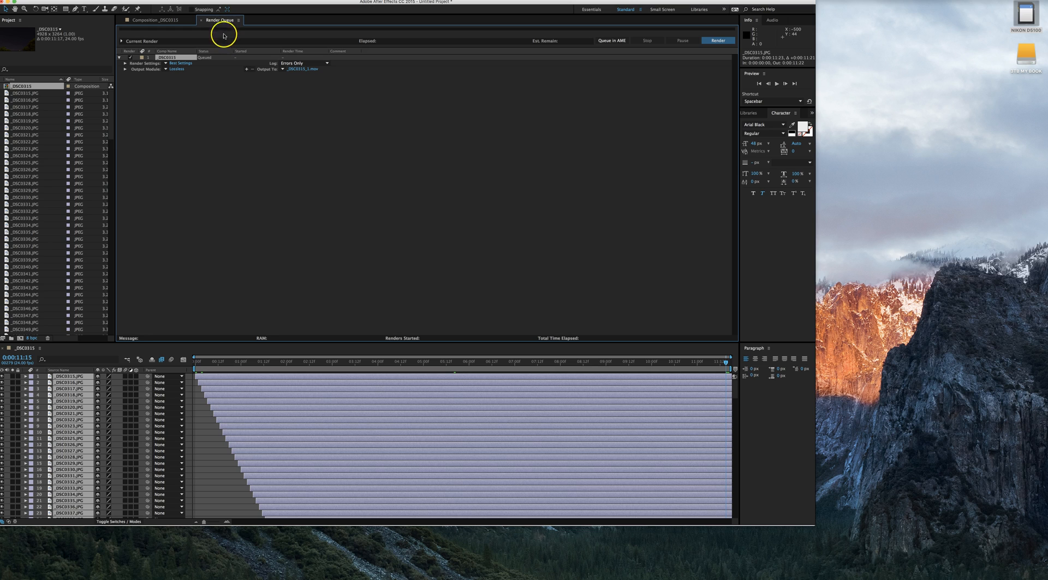
mouse_move(92, 351)
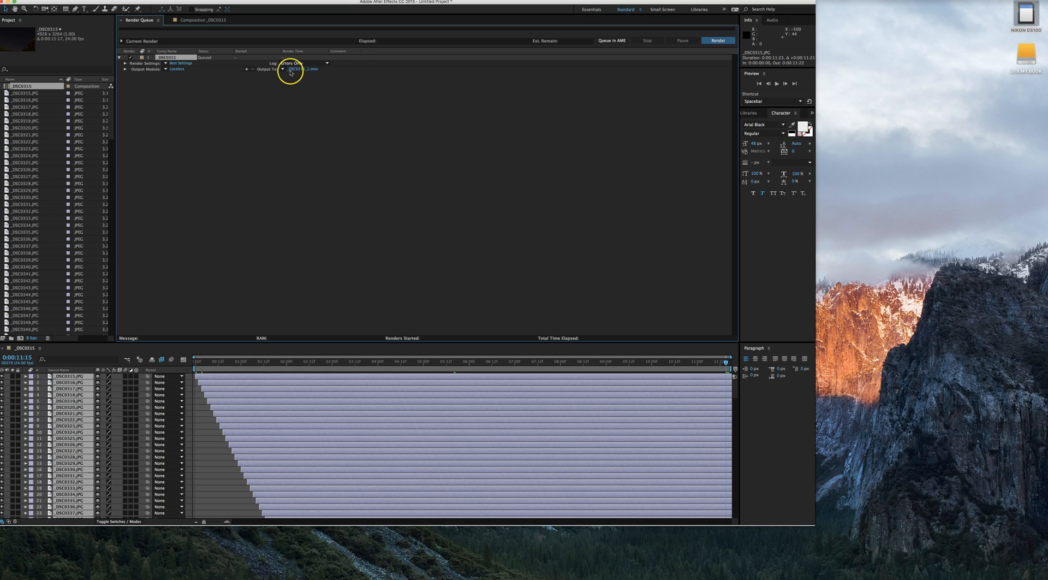
Keep Best Settings for the queued render and browse the output module presets, Lossless still chosen
left_click(179, 63)
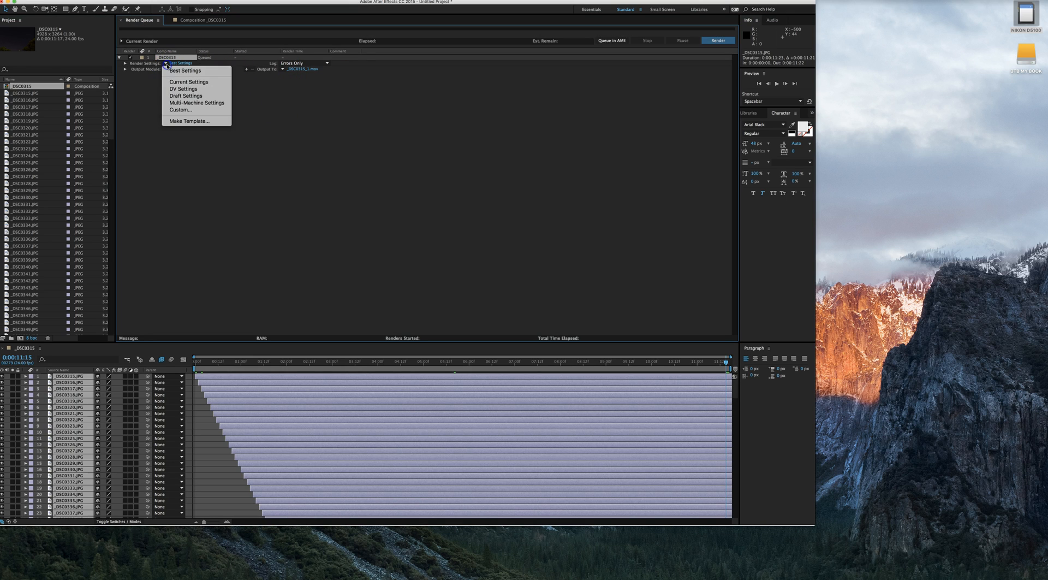
mouse_move(179, 109)
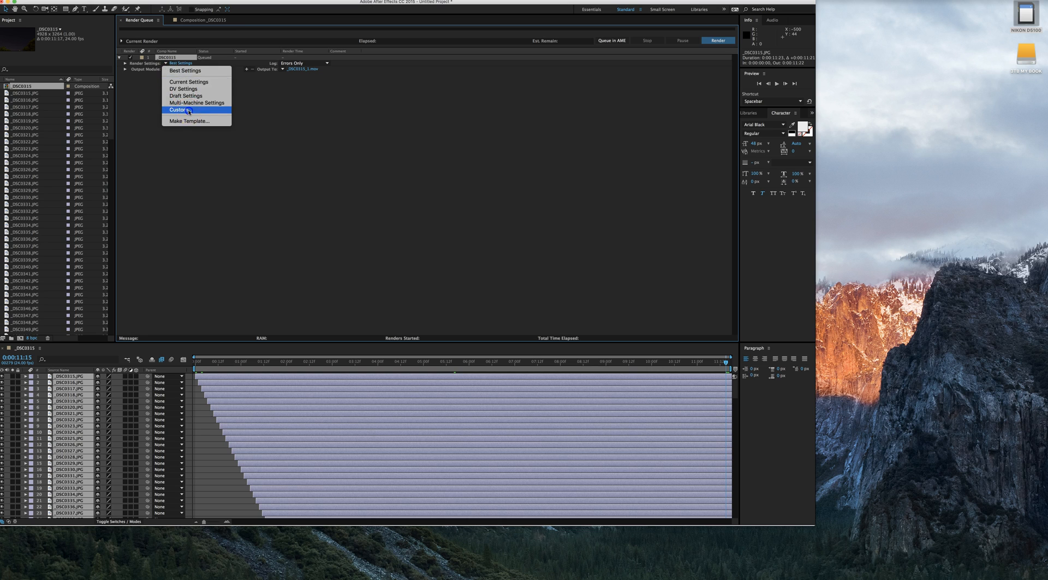
left_click(178, 109)
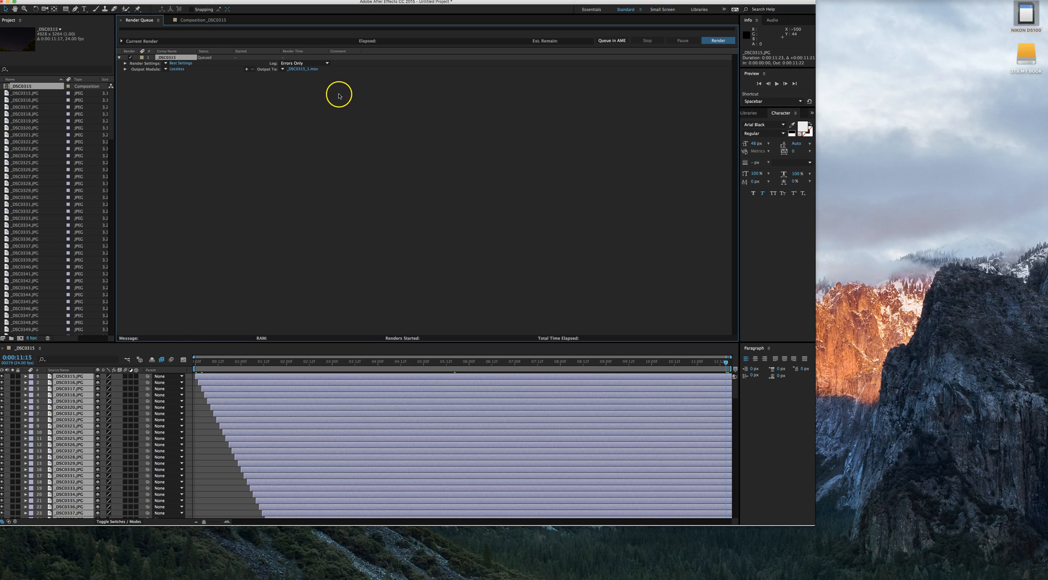
left_click(166, 69)
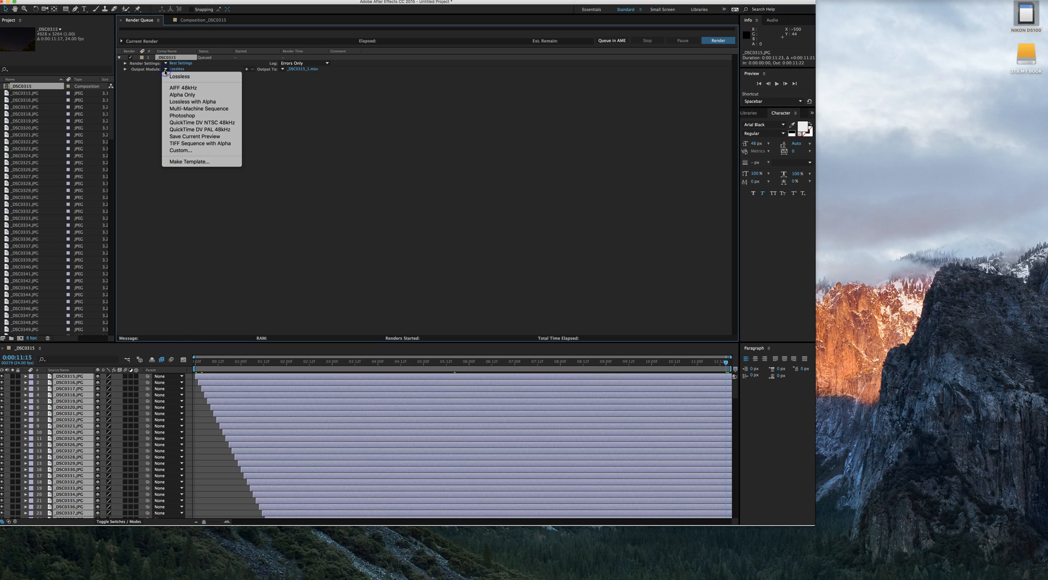
mouse_move(182, 94)
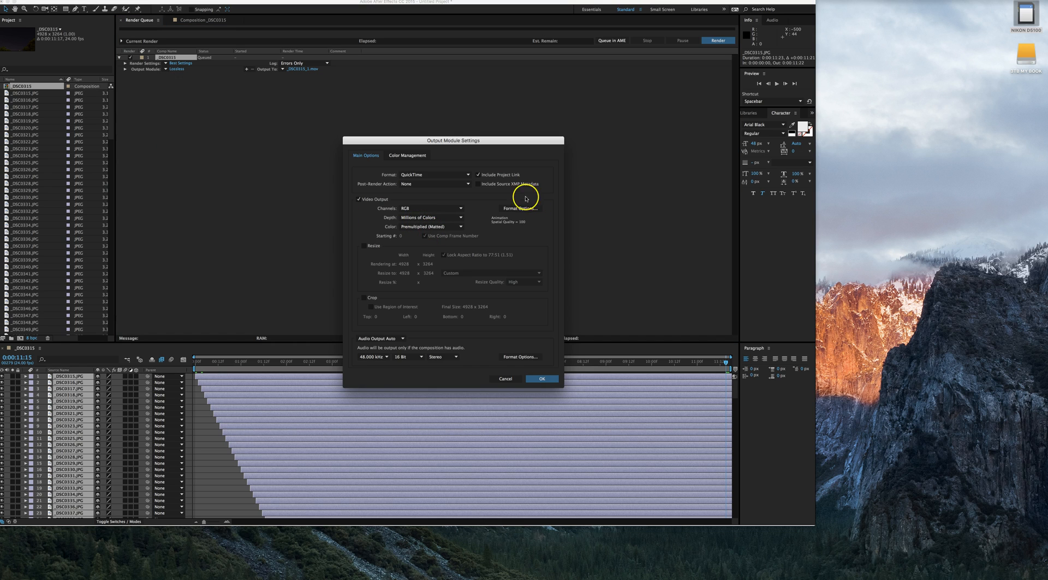
Choose H.264 as the video codec in QuickTime Options and confirm
left_click(521, 208)
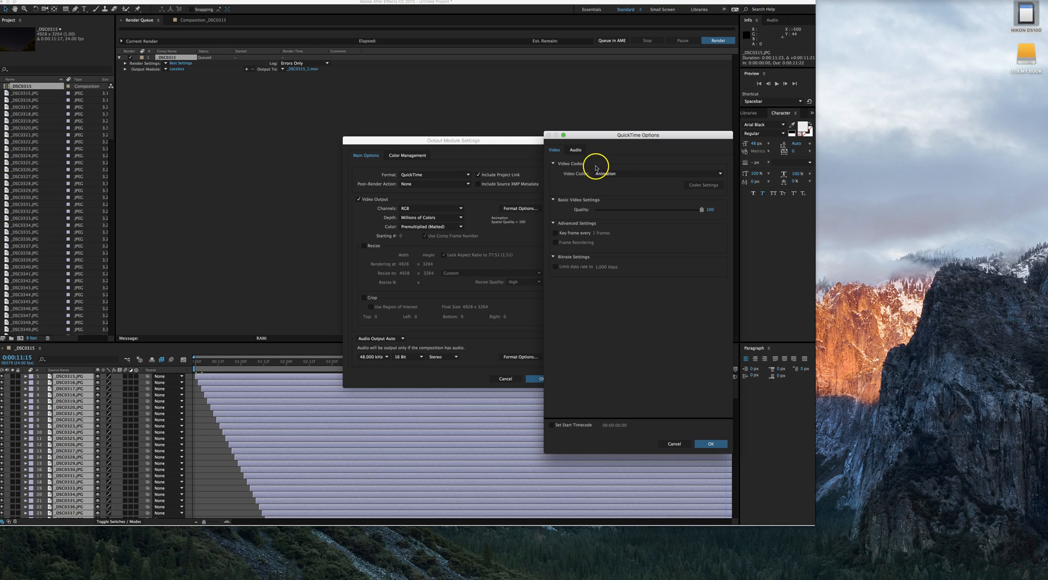
left_click(656, 173)
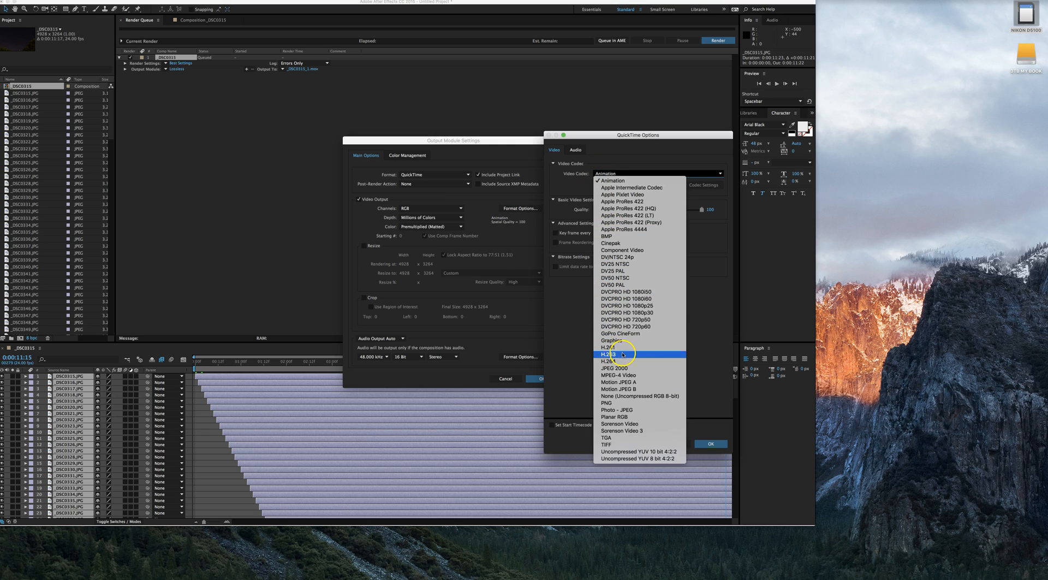
left_click(606, 354)
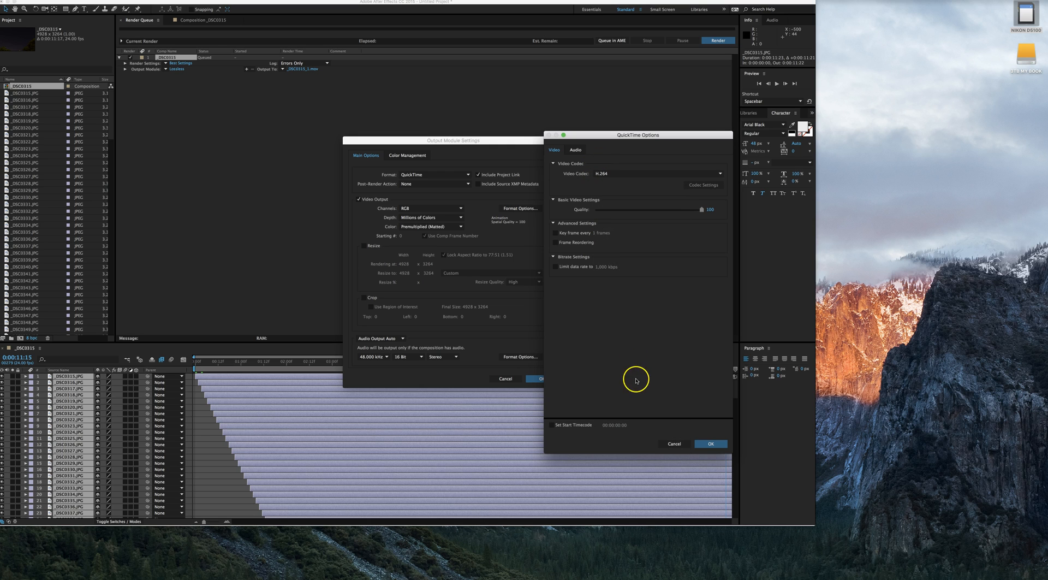
left_click(710, 443)
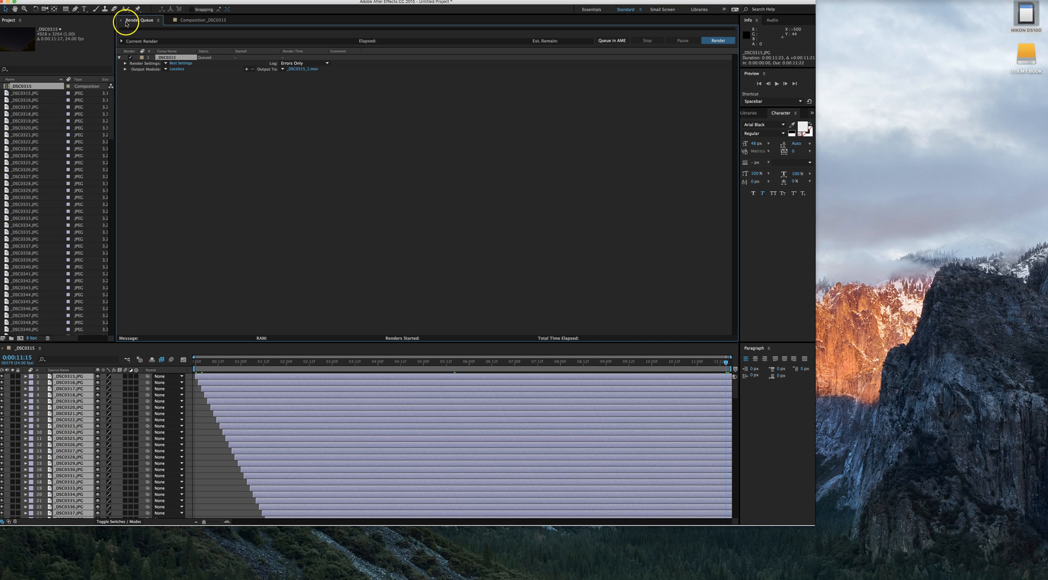
Close the Render Queue panel to return to the star-trail composition
left_click(201, 19)
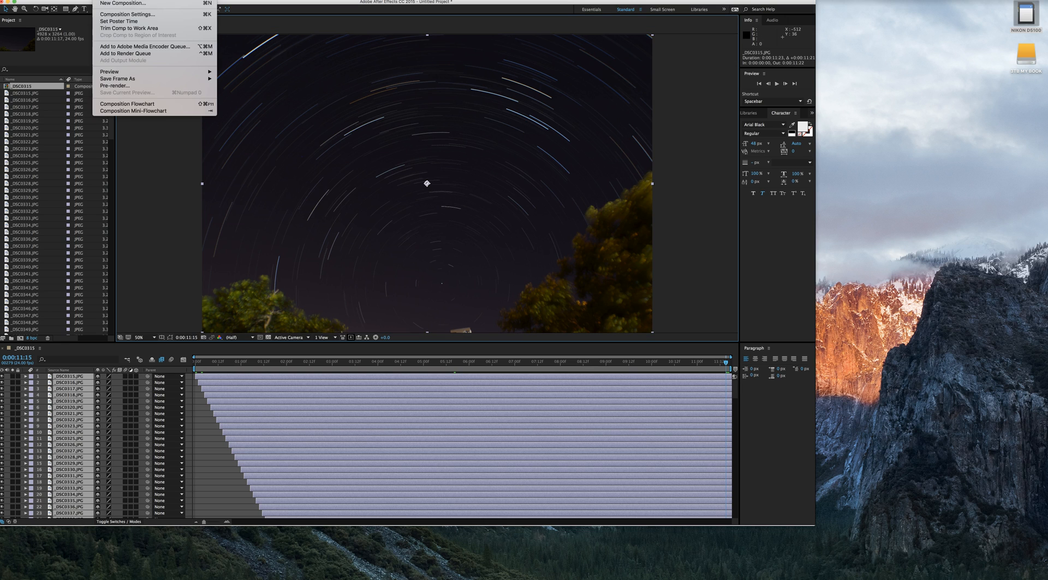
mouse_move(145, 46)
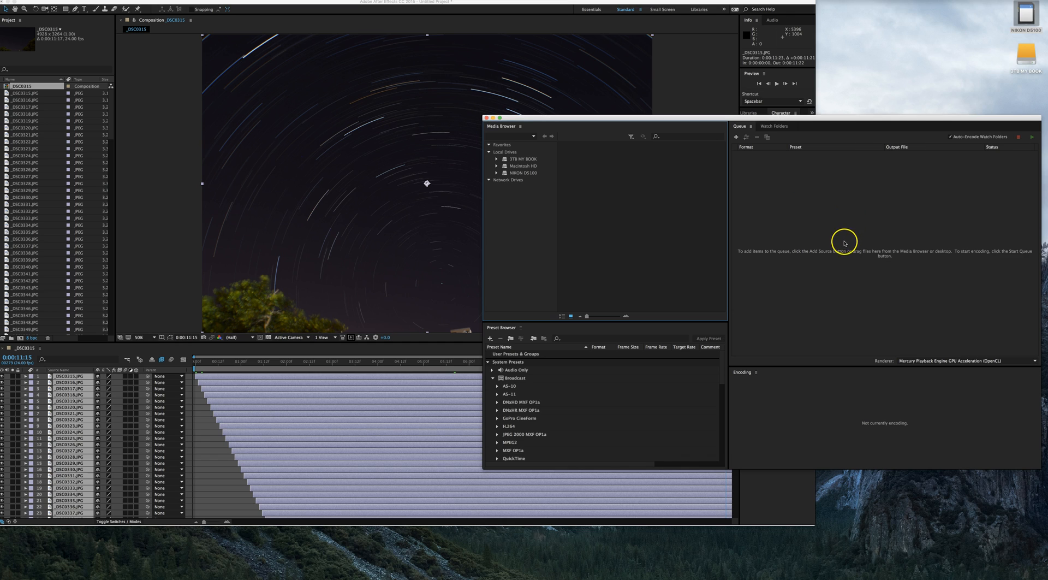
mouse_move(366, 175)
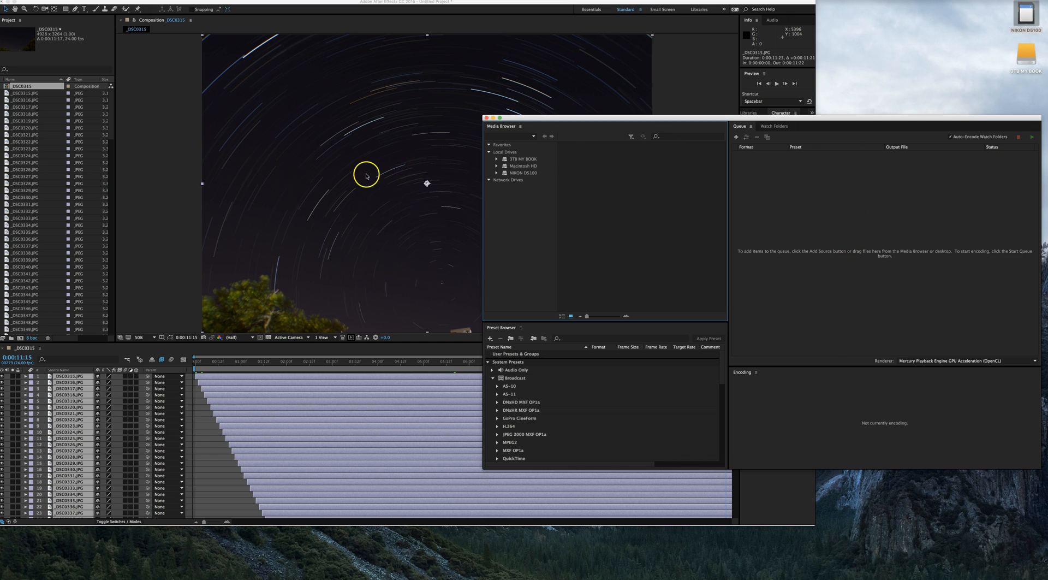
Open Export Settings from the queued composition's Match Source - High bitrate preset link
left_click(736, 137)
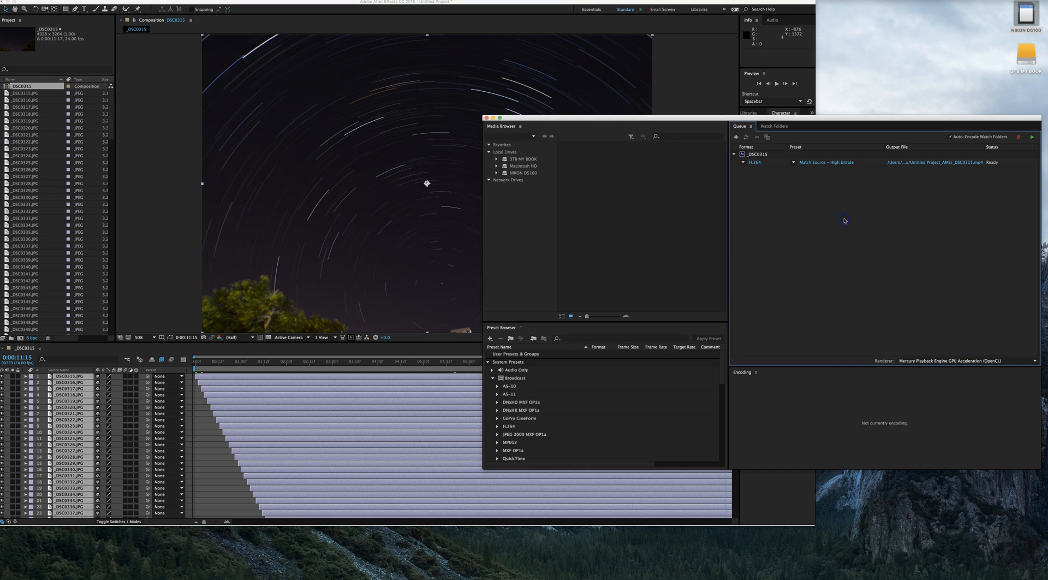
mouse_move(107, 3)
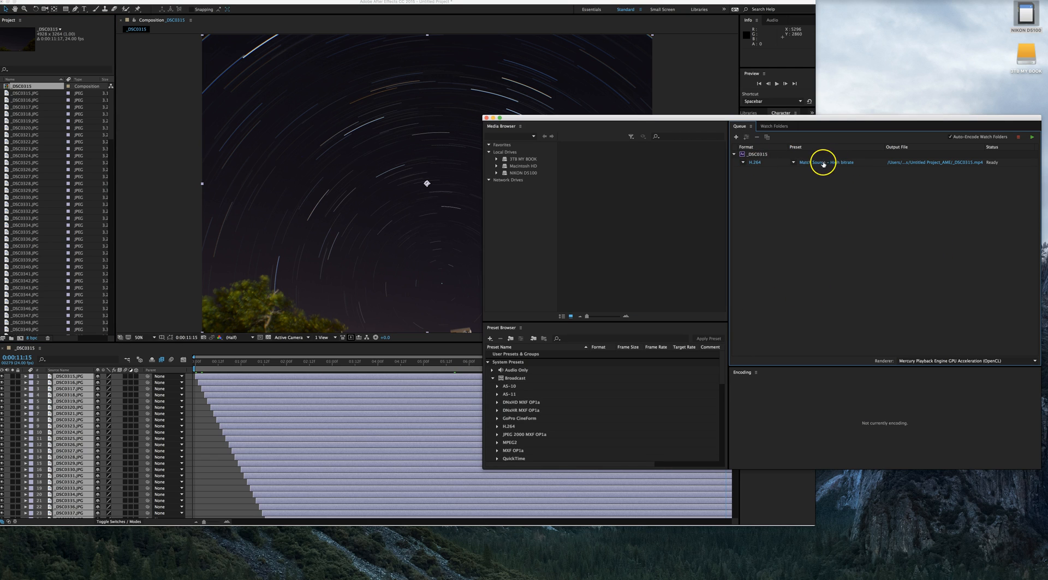
left_click(827, 162)
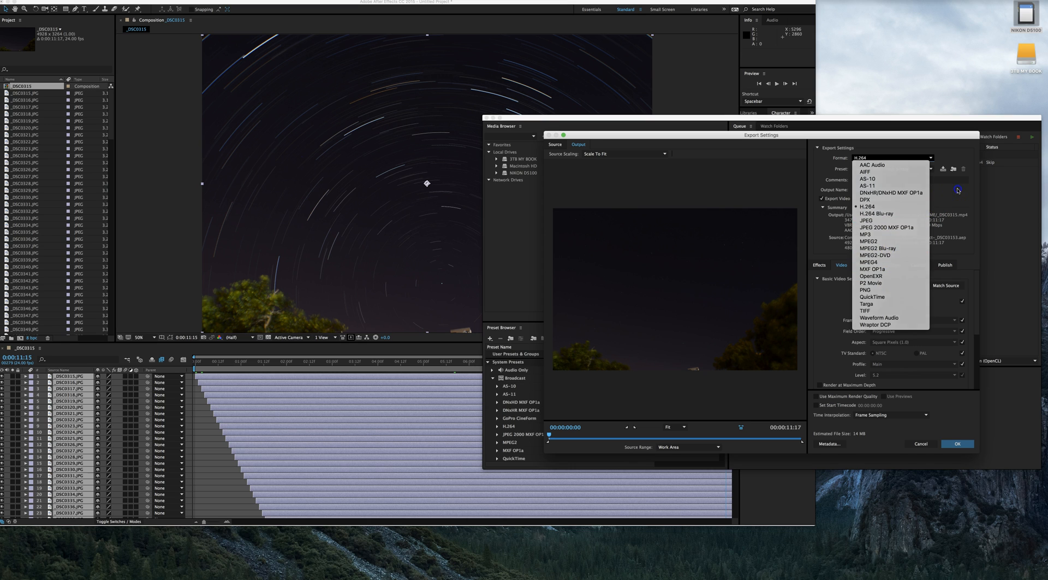
Choose the YouTube 2160p 4K preset for 3840×2160 output
left_click(888, 169)
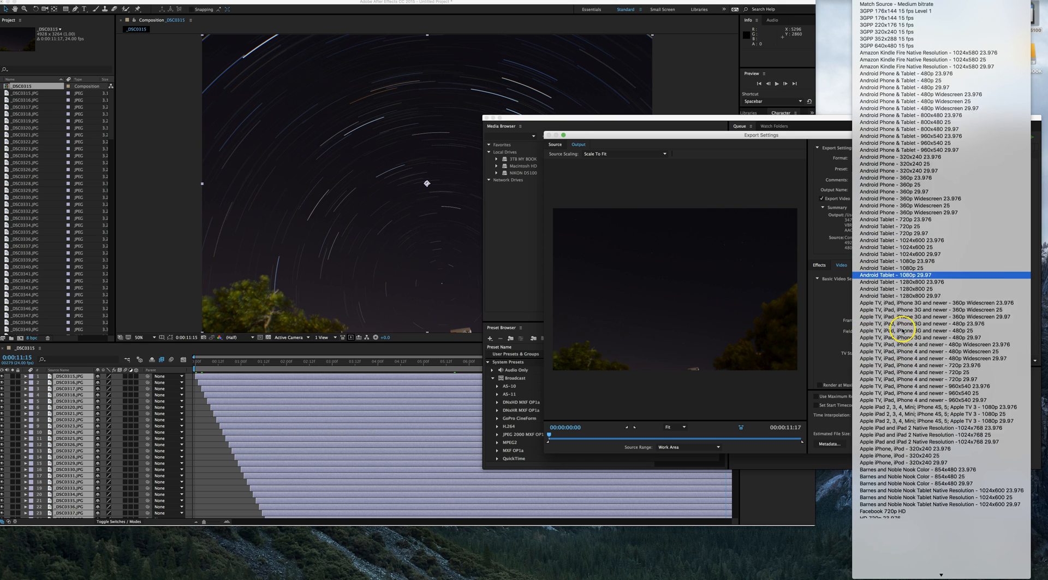
scroll("down", 3)
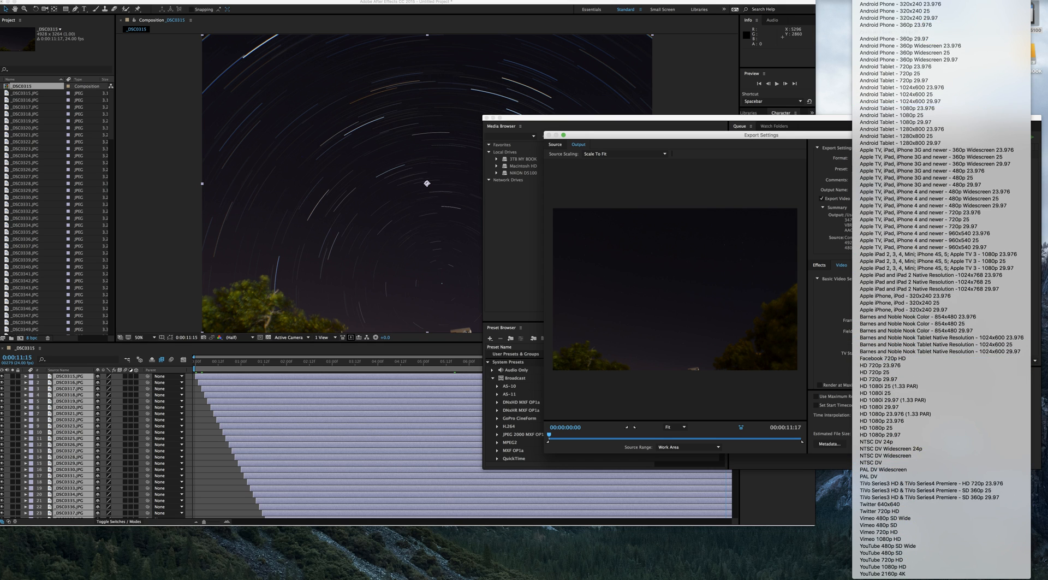
left_click(885, 455)
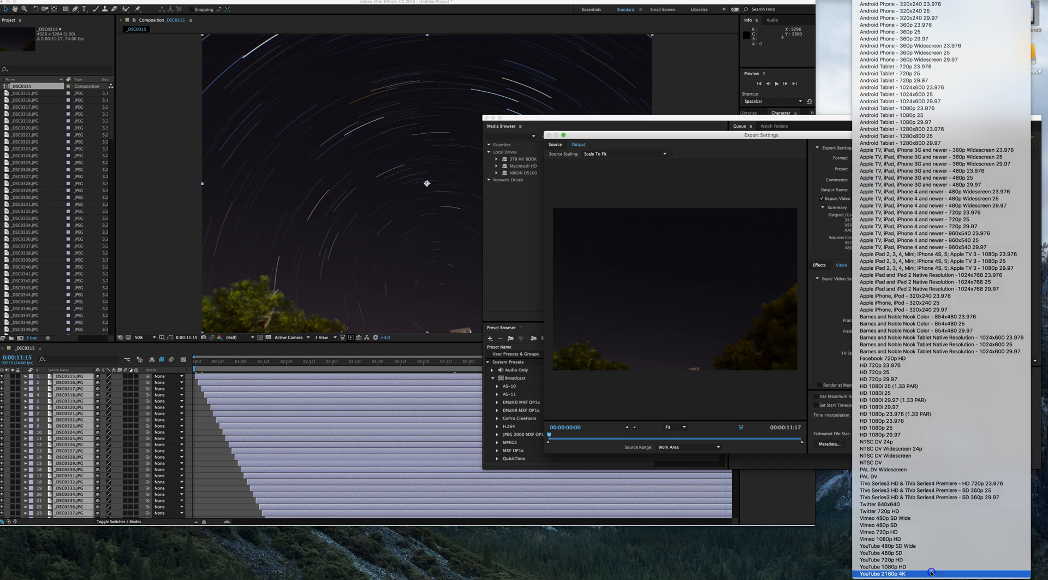
left_click(882, 573)
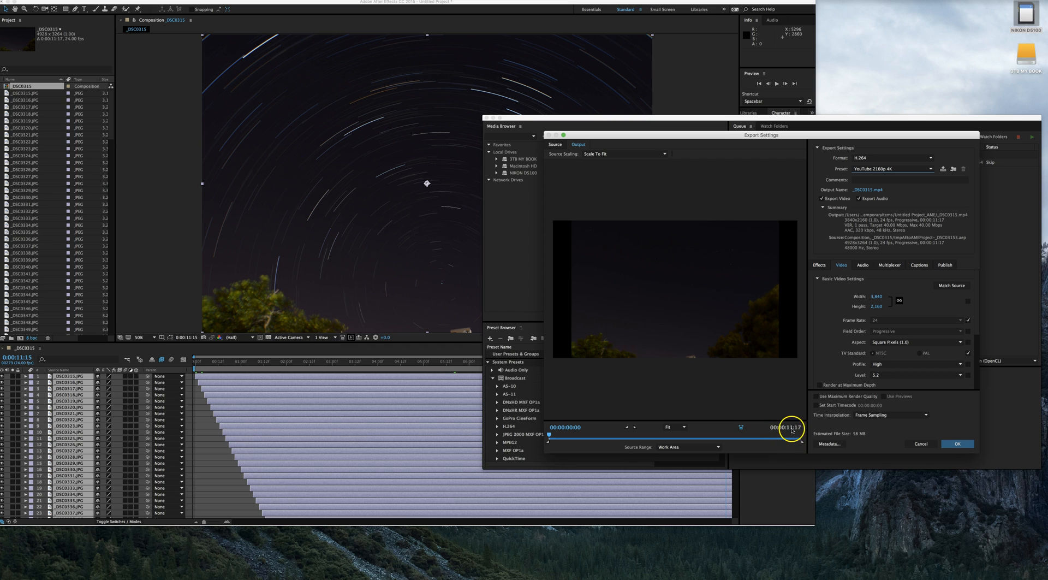
mouse_move(853, 418)
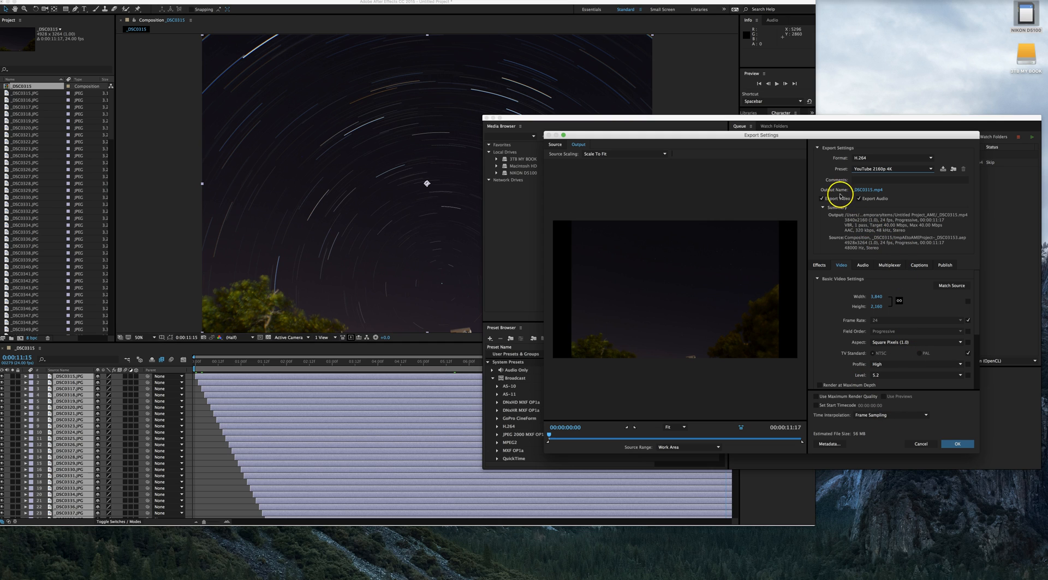
mouse_move(883, 223)
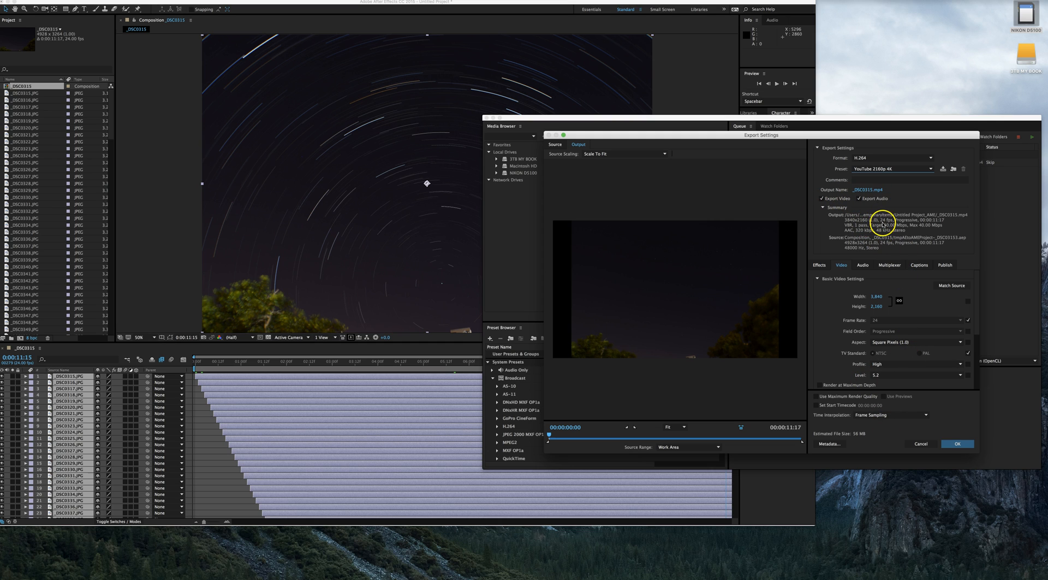
mouse_move(865, 277)
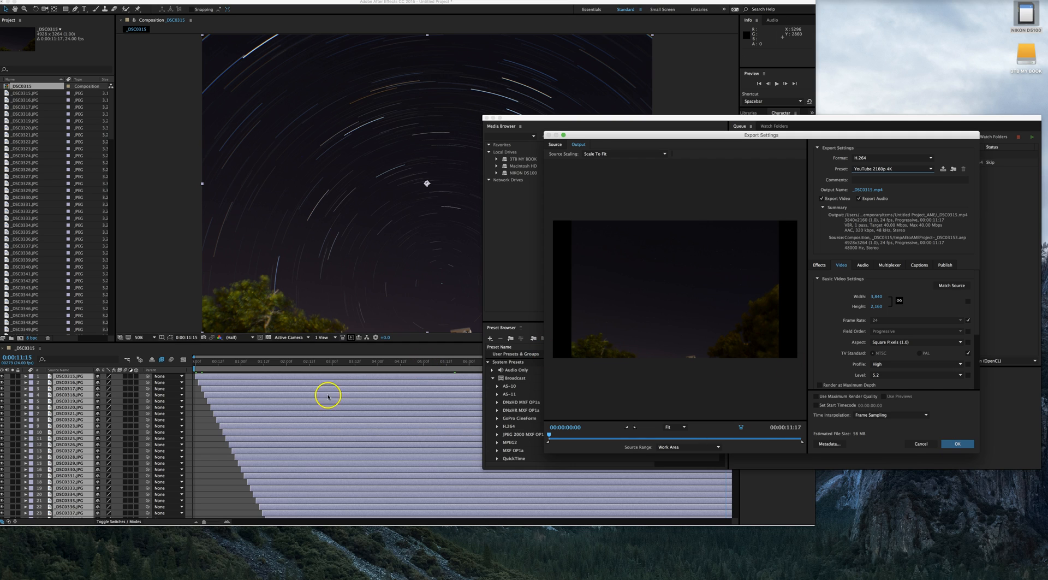
mouse_move(37, 535)
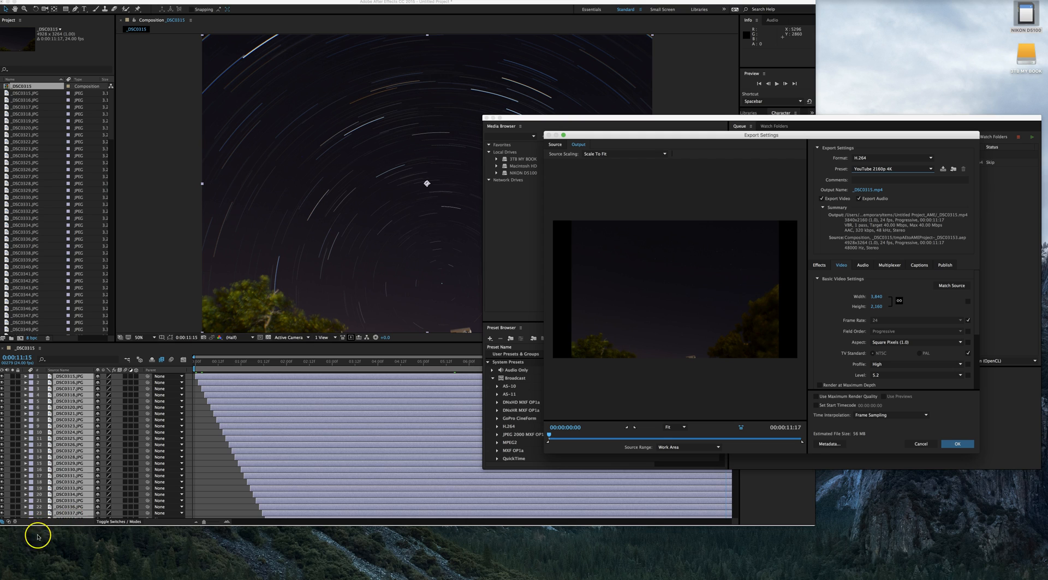